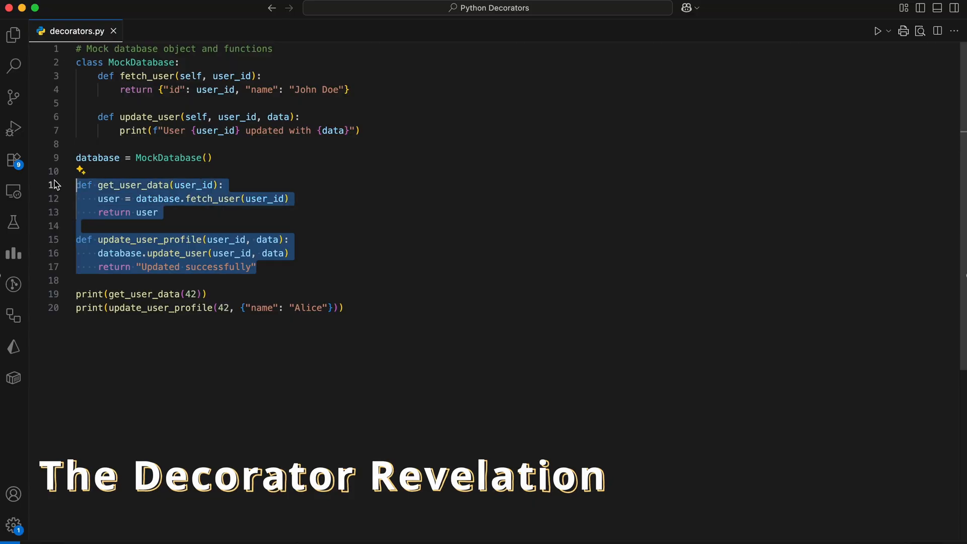
# - Add print logging lines such as 'Calling get_user_data with {user_id}' and 'update_user_profile completed'
pyautogui.write('print(f"Calling get_user_data with {user_id}")  # Logging code')
pyautogui.write('print(f"Calling update_user_profile with {user_id}, {data}")  # Repeated!')
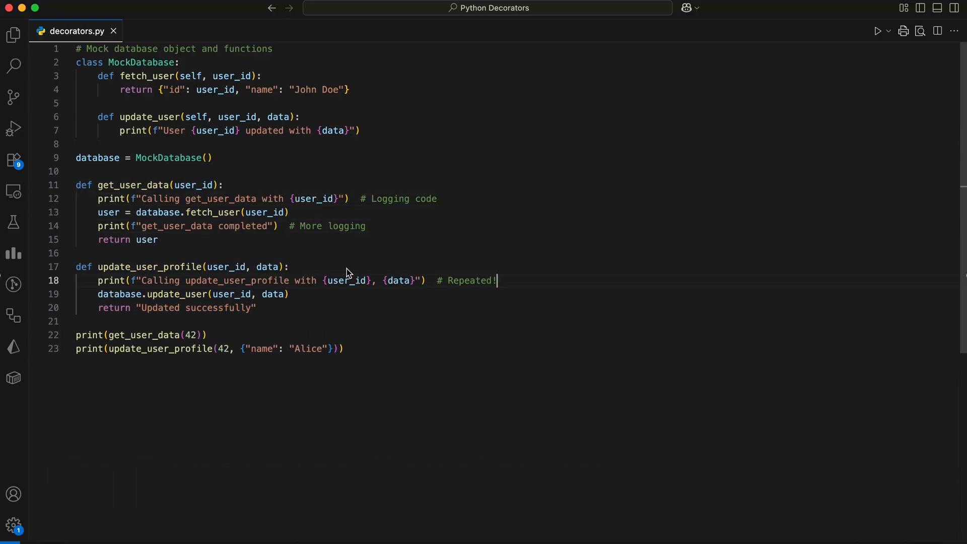
pyautogui.write('print(f"update_user_profile completed")  # Repeated again!')
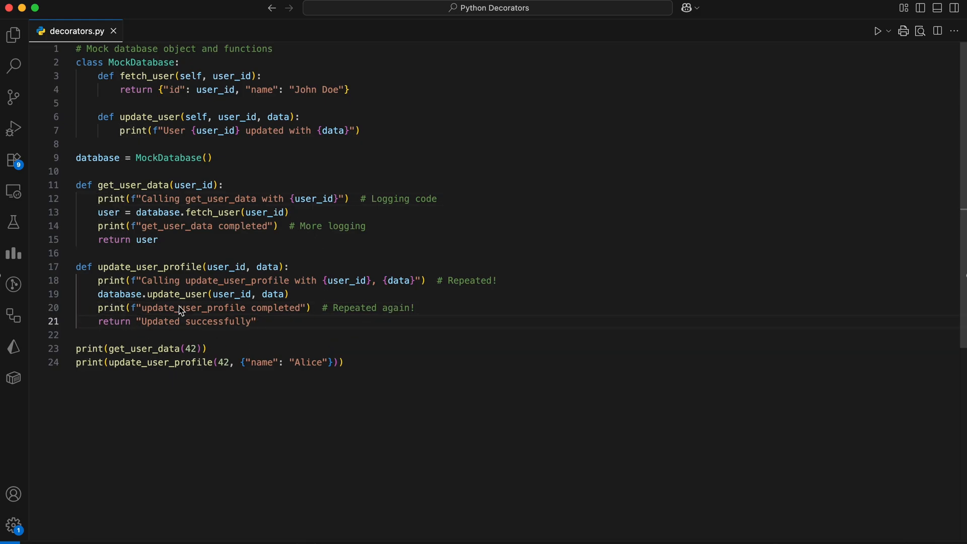
pyautogui.moveTo(302, 330)
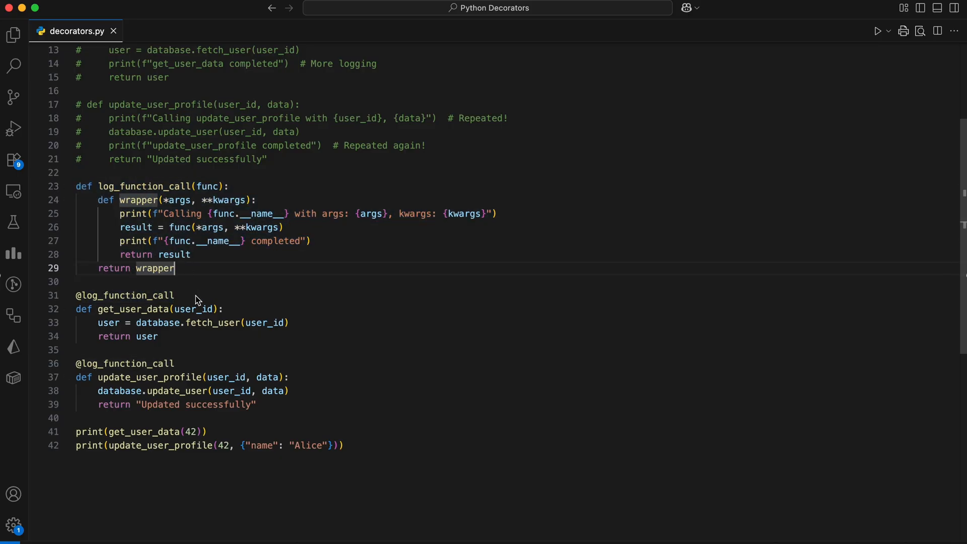
pyautogui.moveTo(347, 300)
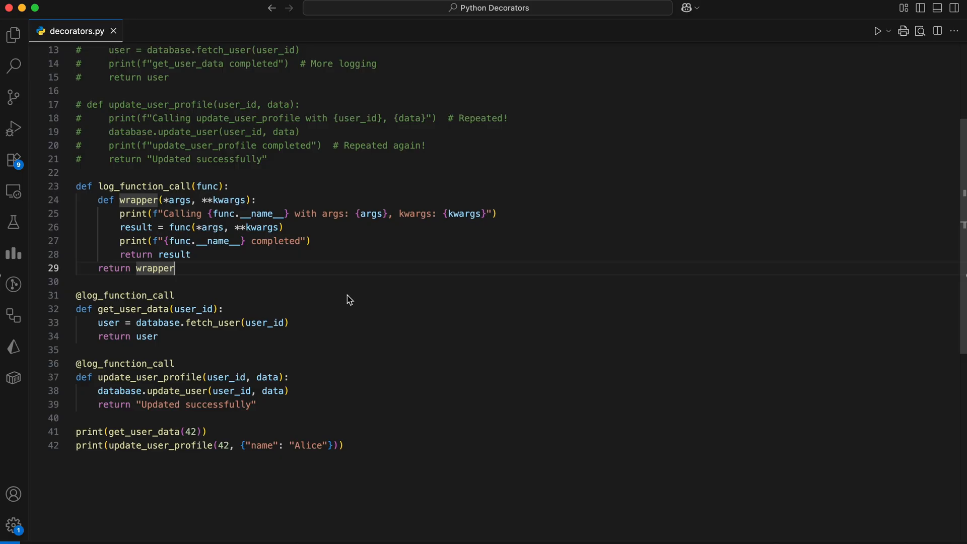
pyautogui.moveTo(130, 245)
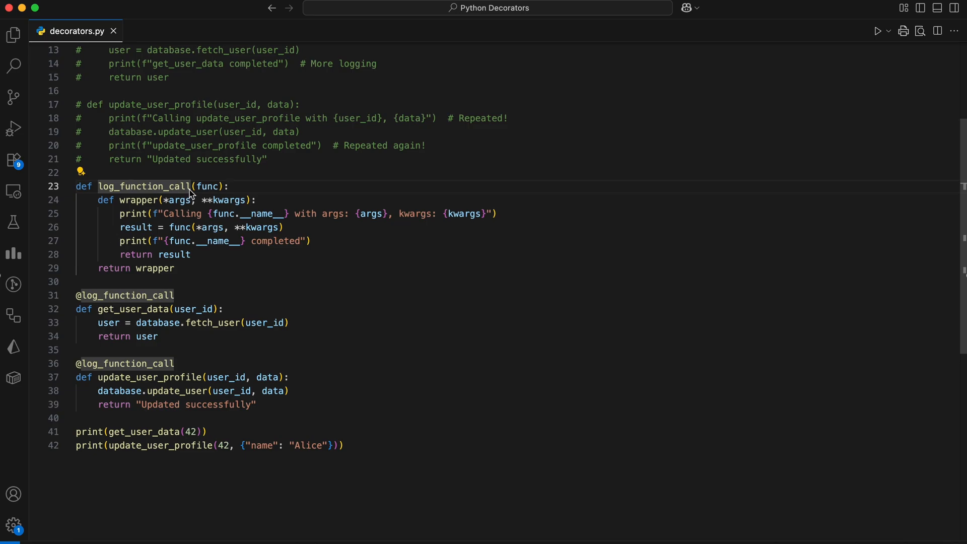
# - Highlight the log_function_call decorator name and the wrapped func call inside it
pyautogui.doubleClick(129, 199)
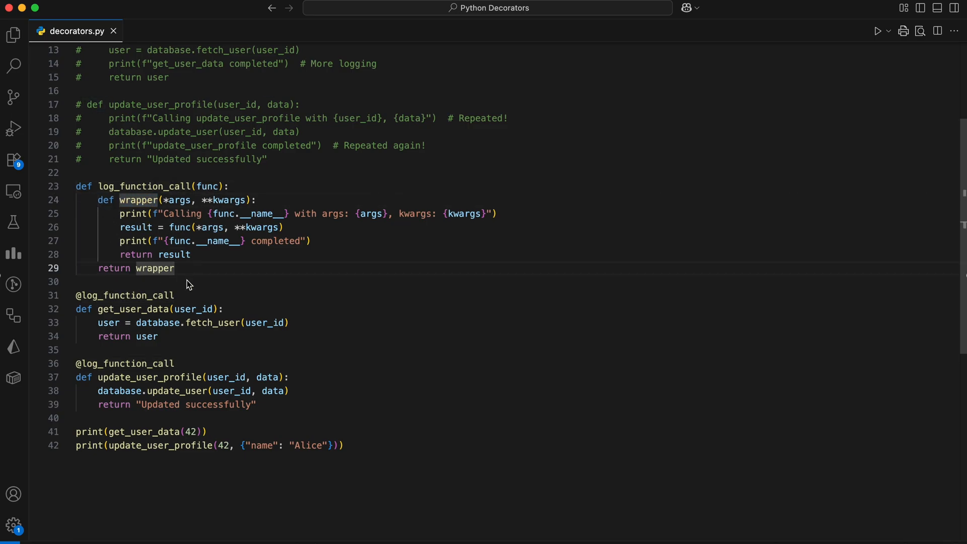
pyautogui.moveTo(172, 238)
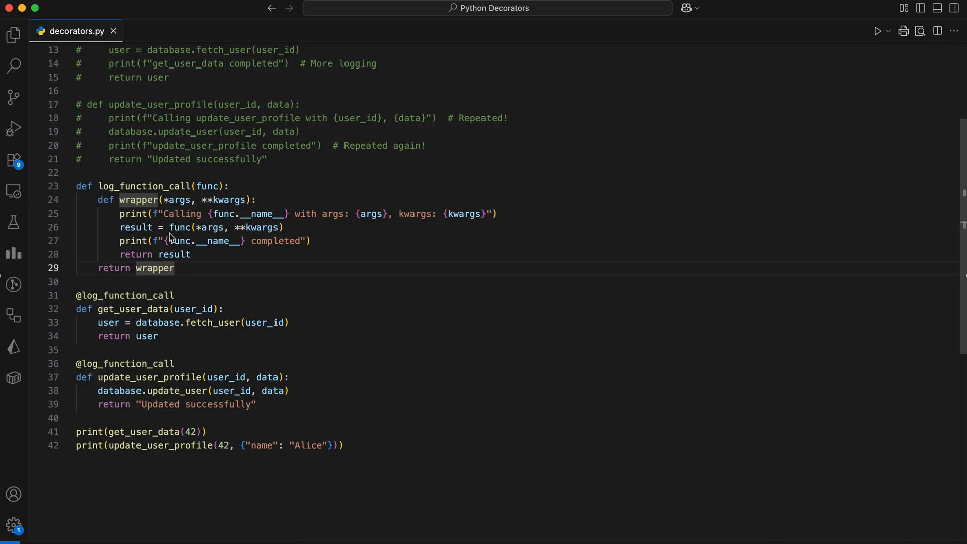
pyautogui.doubleClick(175, 254)
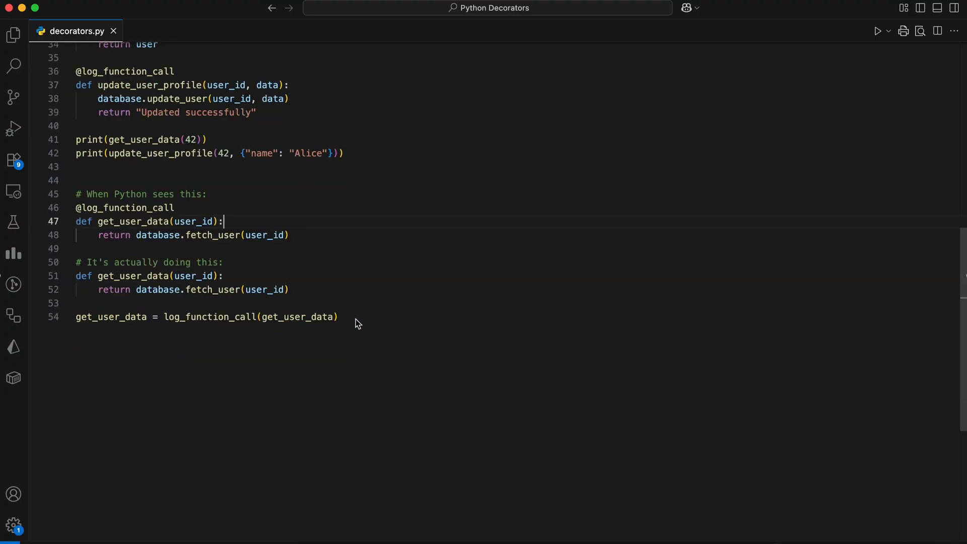
# - Select the decorator-equivalence example block, then deselect it
pyautogui.moveTo(223, 221); pyautogui.dragTo(338, 316)
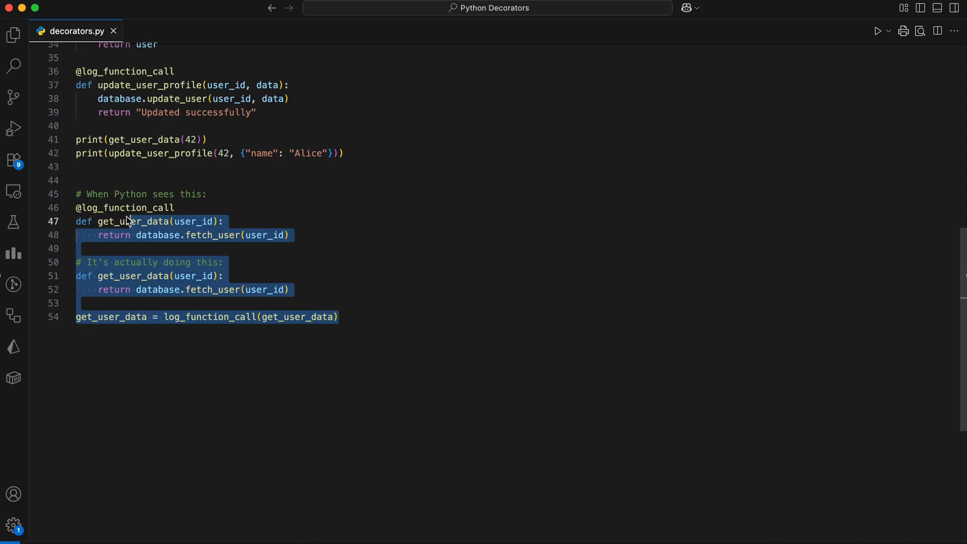
pyautogui.click(247, 274)
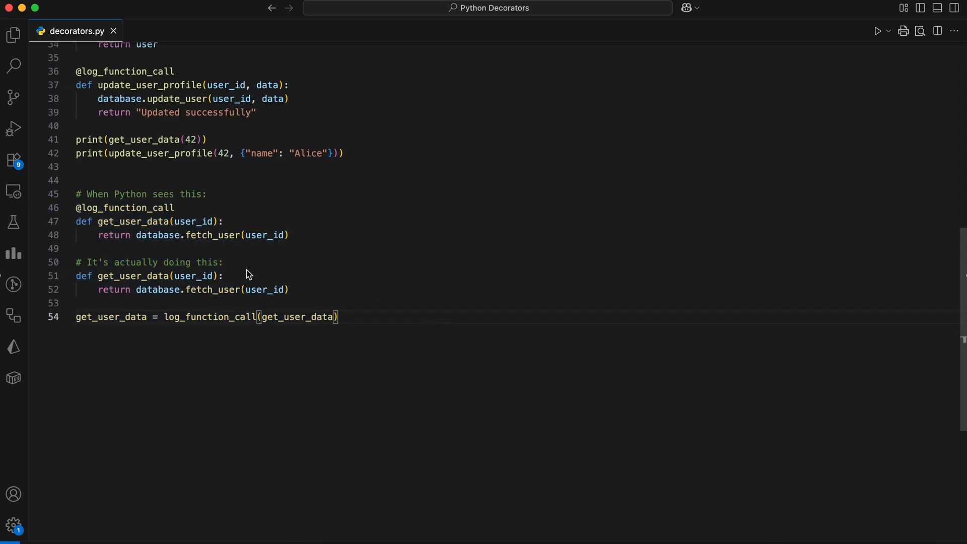
pyautogui.moveTo(520, 319)
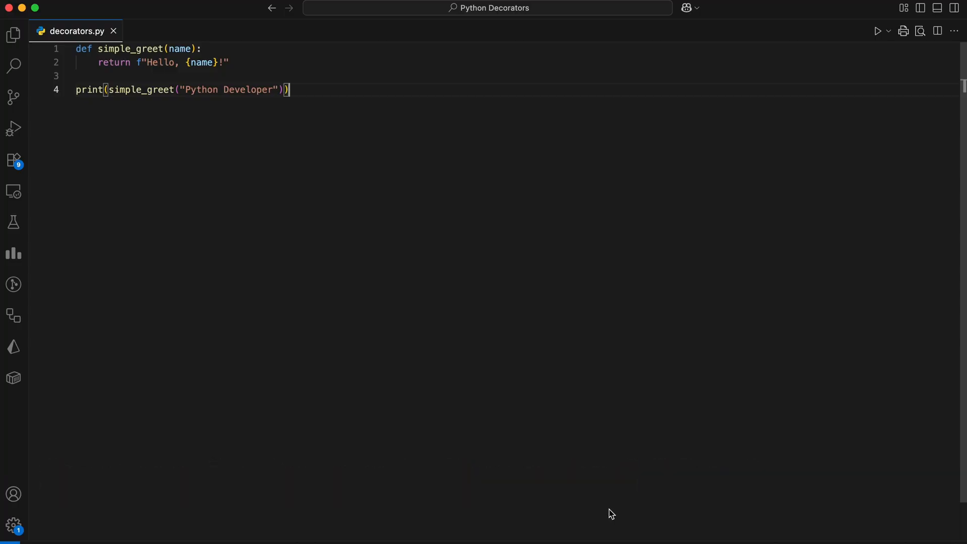
pyautogui.moveTo(510, 264)
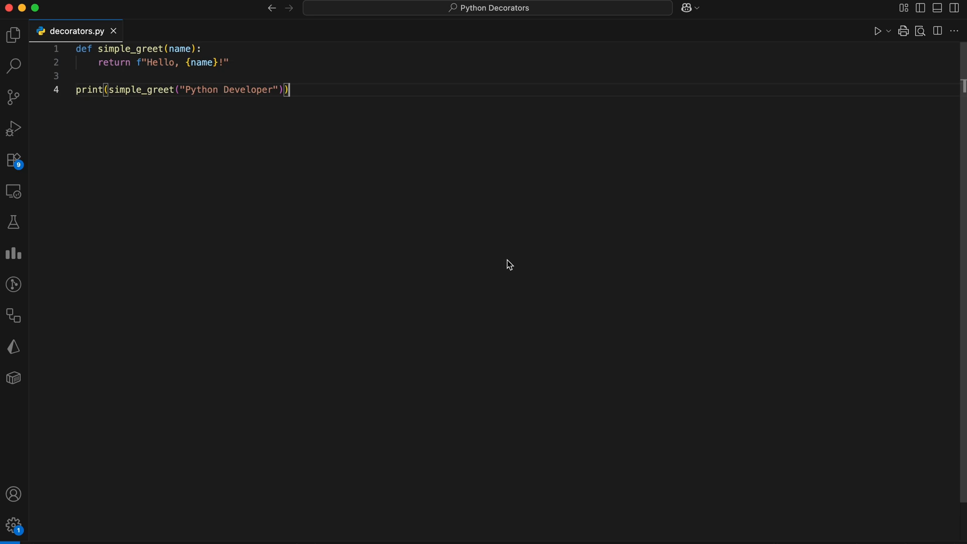
pyautogui.moveTo(296, 100)
pyautogui.write('python3 decorators.py')
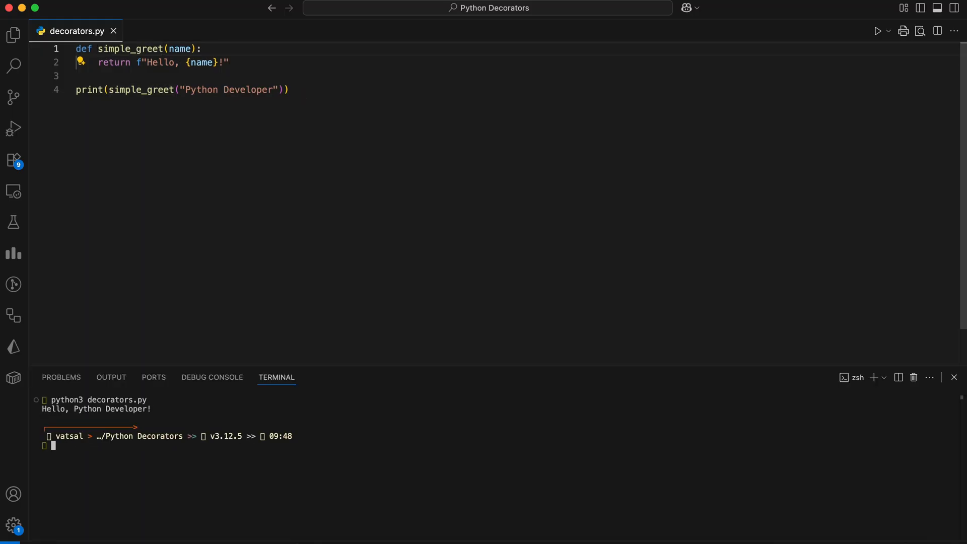
# - Highlight text in the lower part of the window after running simple_greet
pyautogui.doubleClick(108, 410)
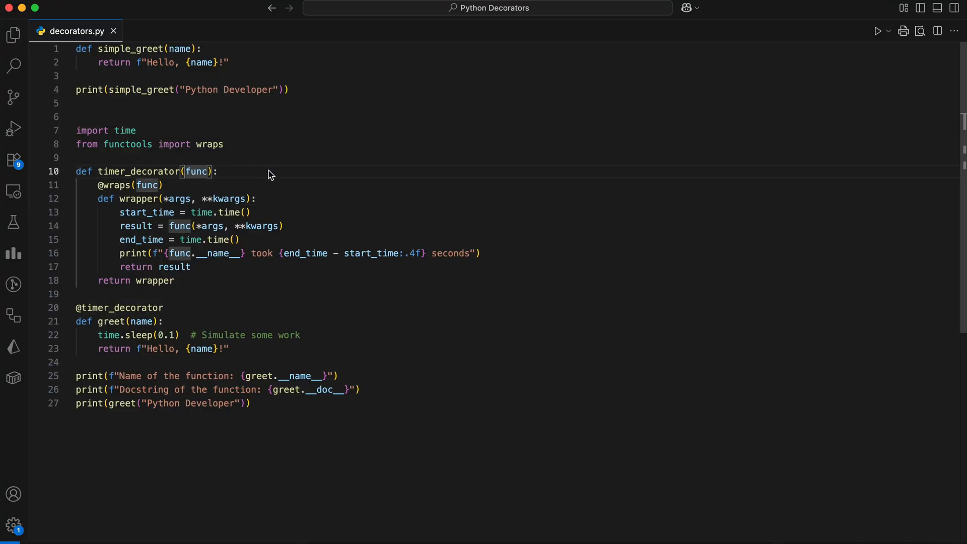
pyautogui.moveTo(88, 207)
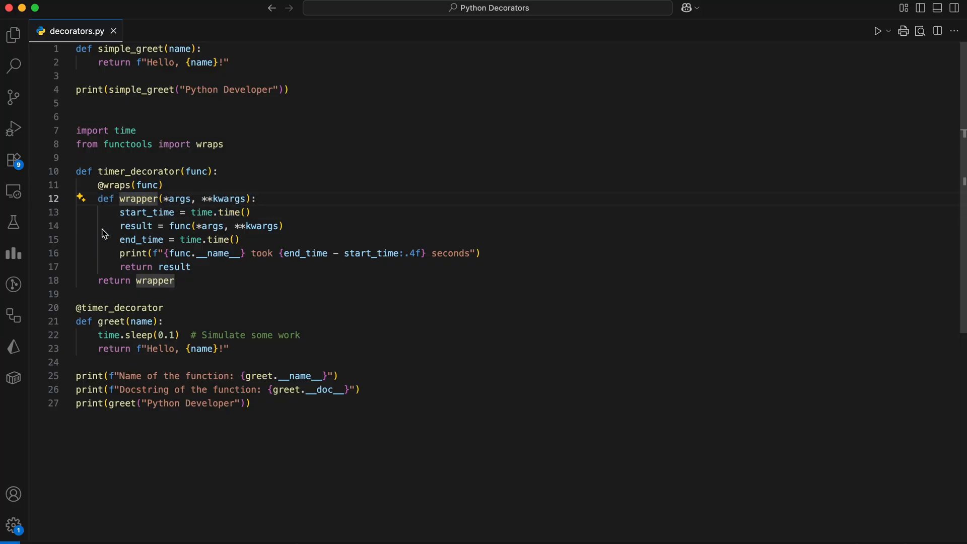
pyautogui.doubleClick(147, 212)
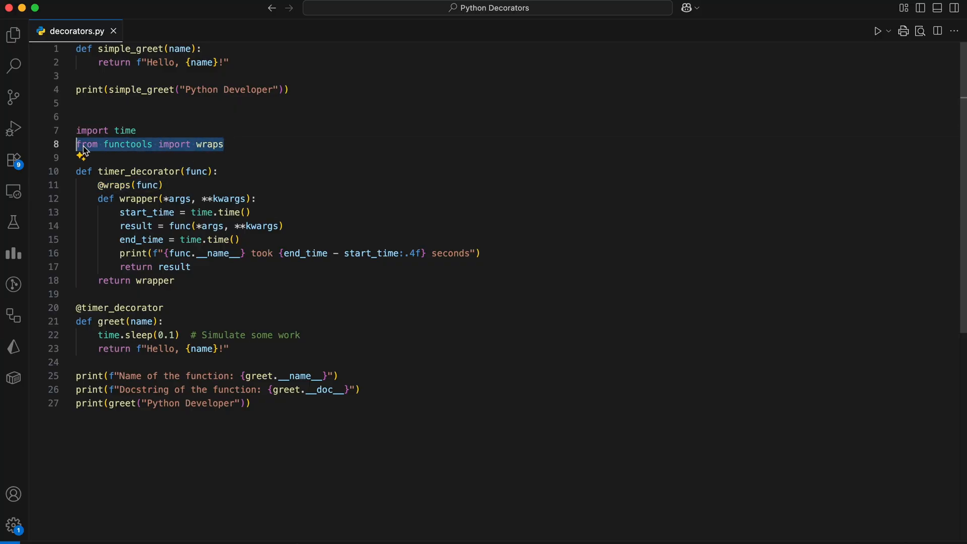
pyautogui.click(227, 179)
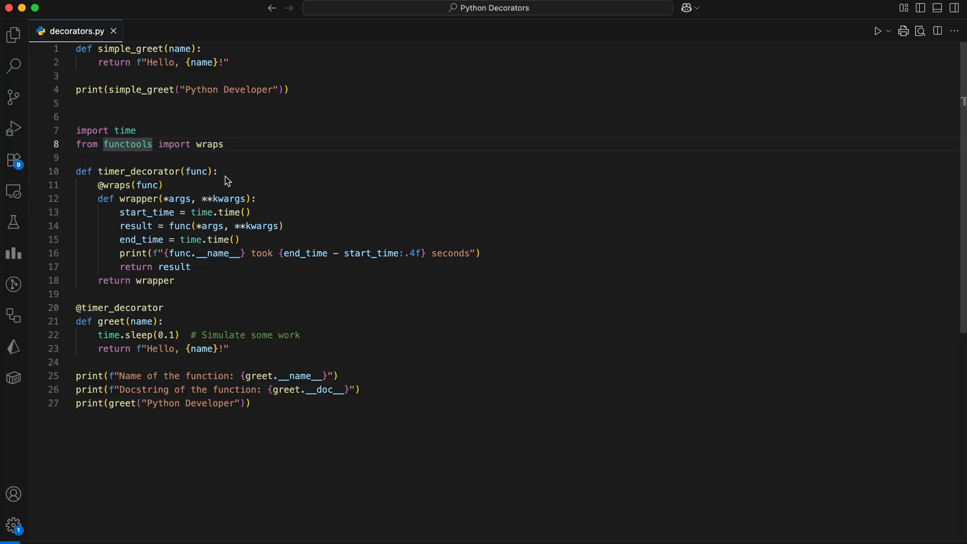
pyautogui.click(163, 185)
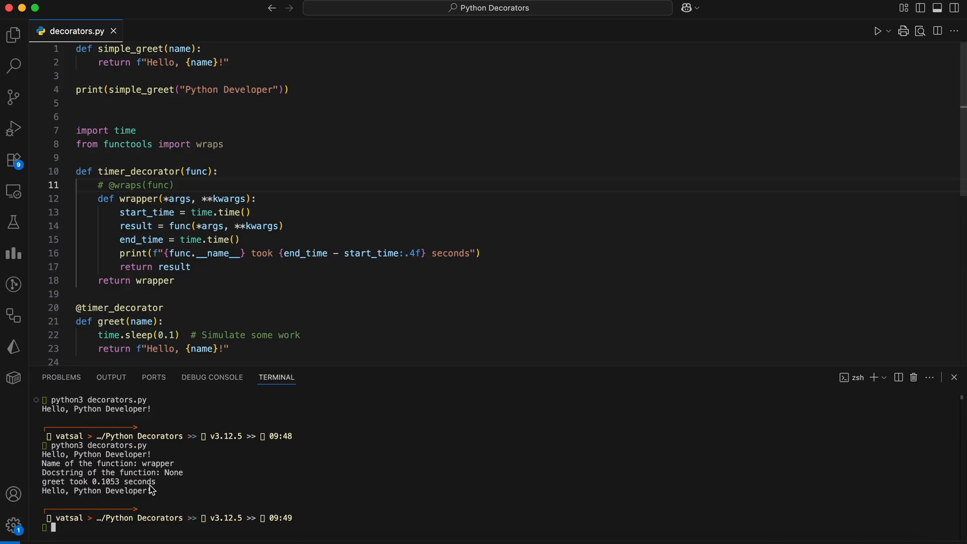
# - Highlight the reported 'wrapper' function name, then scroll and select code in decorators.py
pyautogui.doubleClick(156, 464)
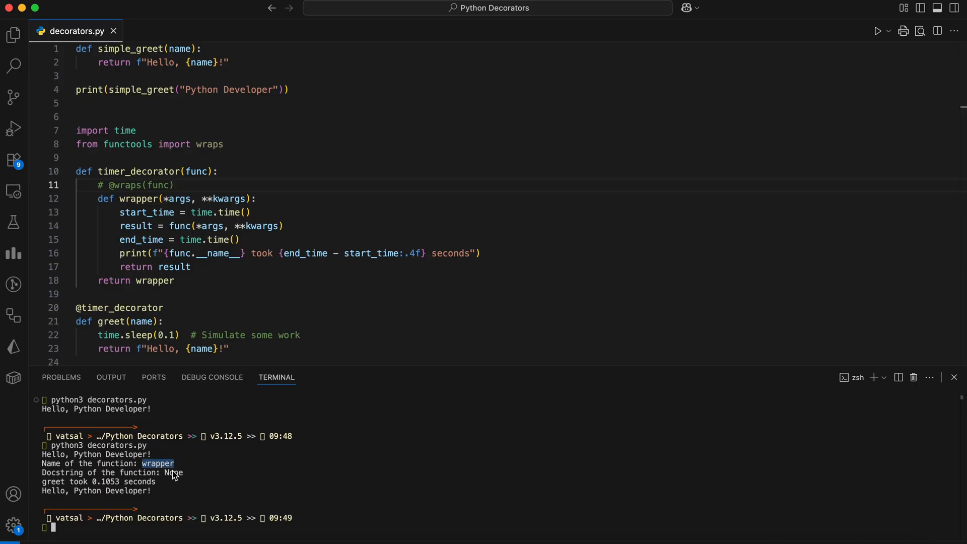
pyautogui.moveTo(205, 478)
pyautogui.write('python3 decorators.py')
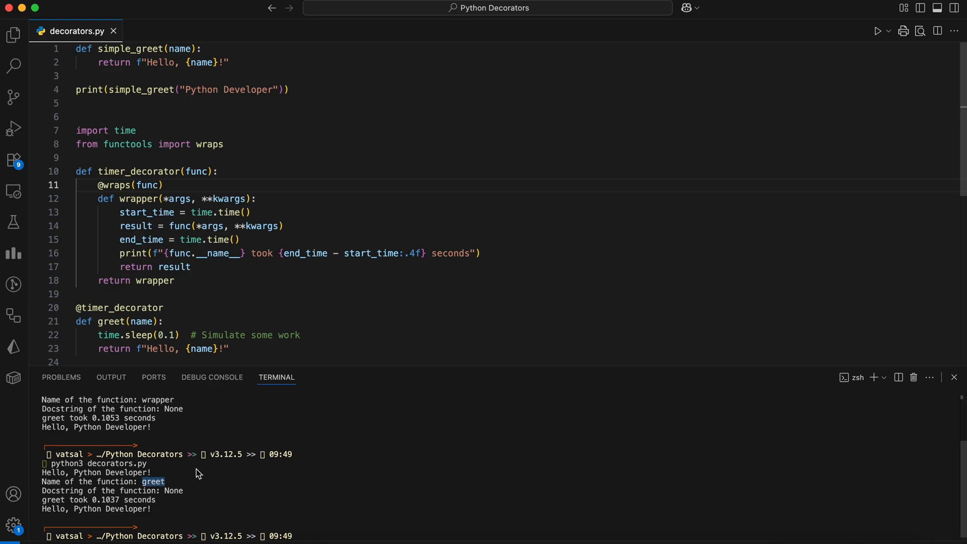
pyautogui.scroll(-3)
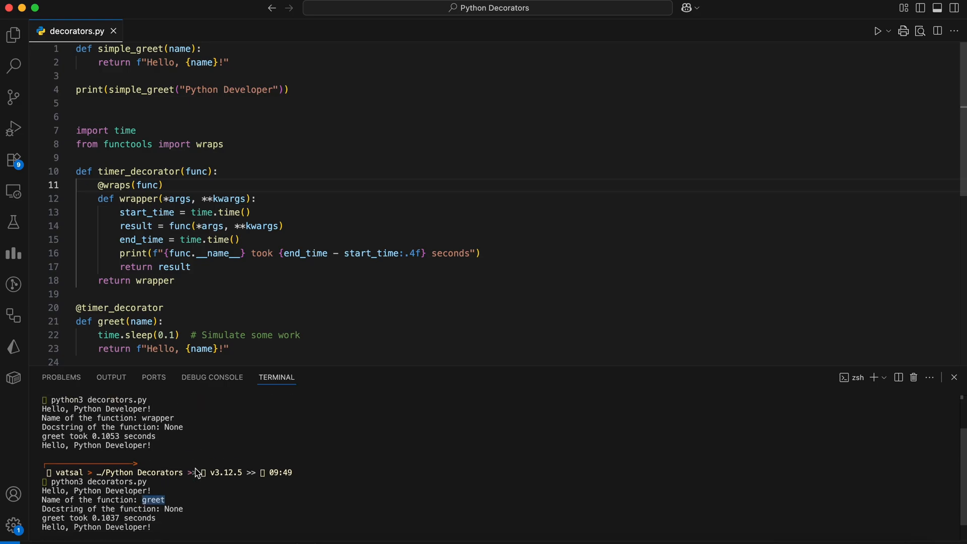
pyautogui.moveTo(233, 359)
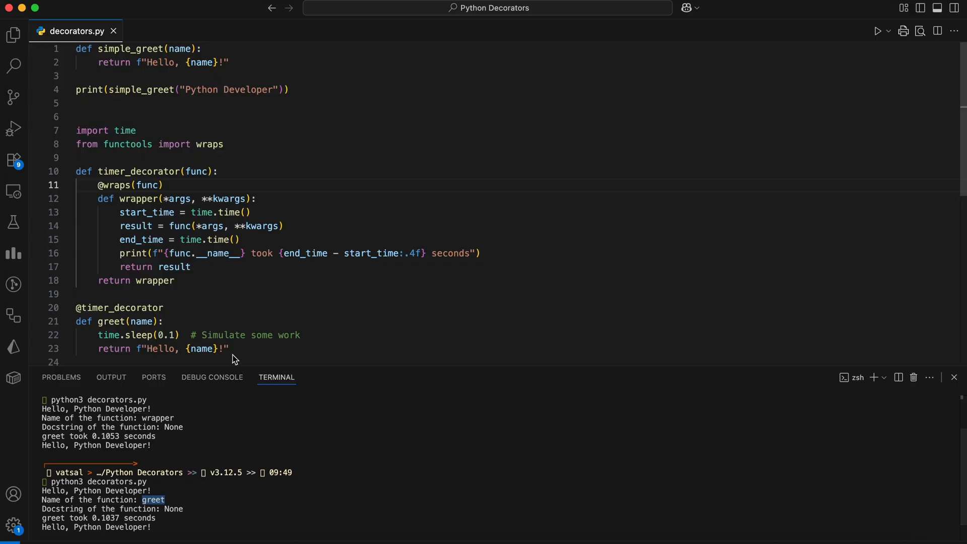
pyautogui.scroll(-3)
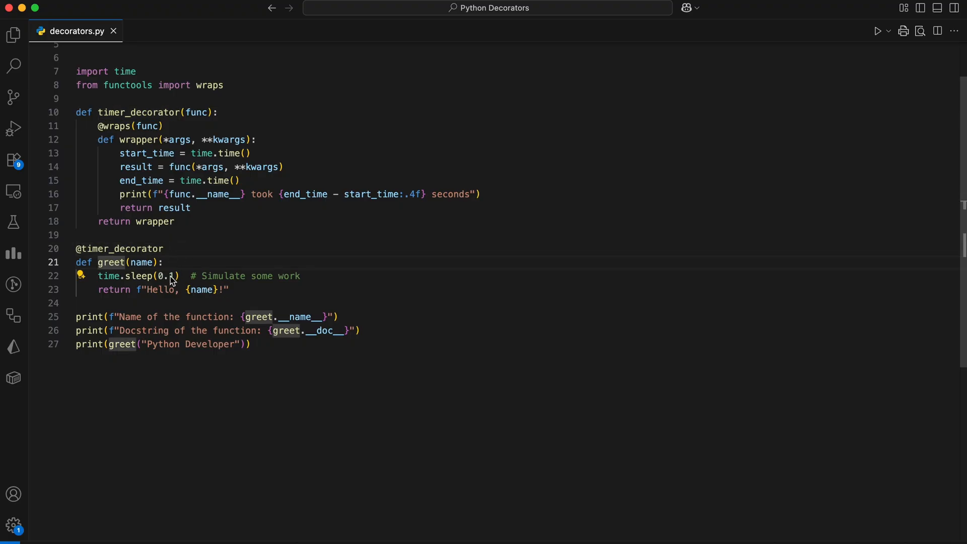
pyautogui.moveTo(119, 153); pyautogui.dragTo(192, 208)
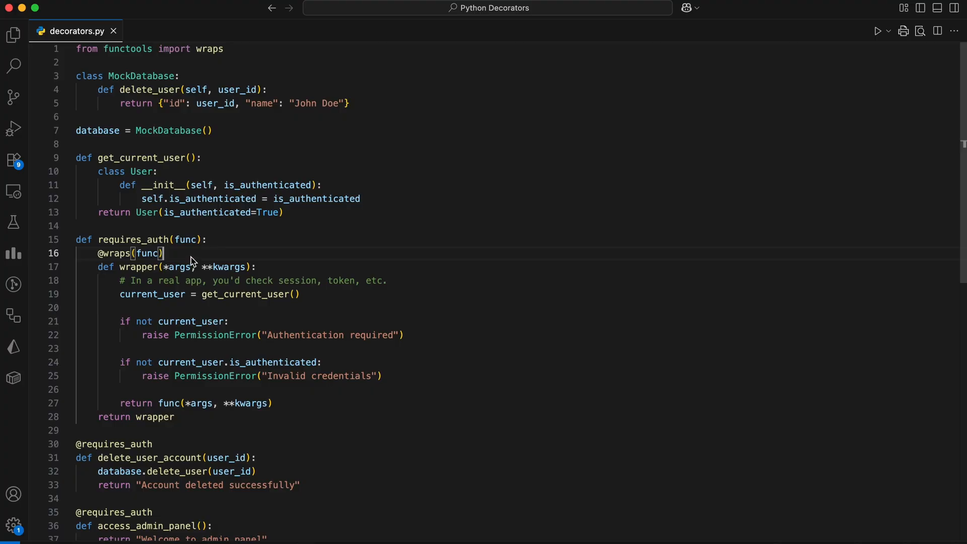
# - Review the requires_auth example, selecting get_current_user's body and the PermissionError raise
pyautogui.scroll(-3)
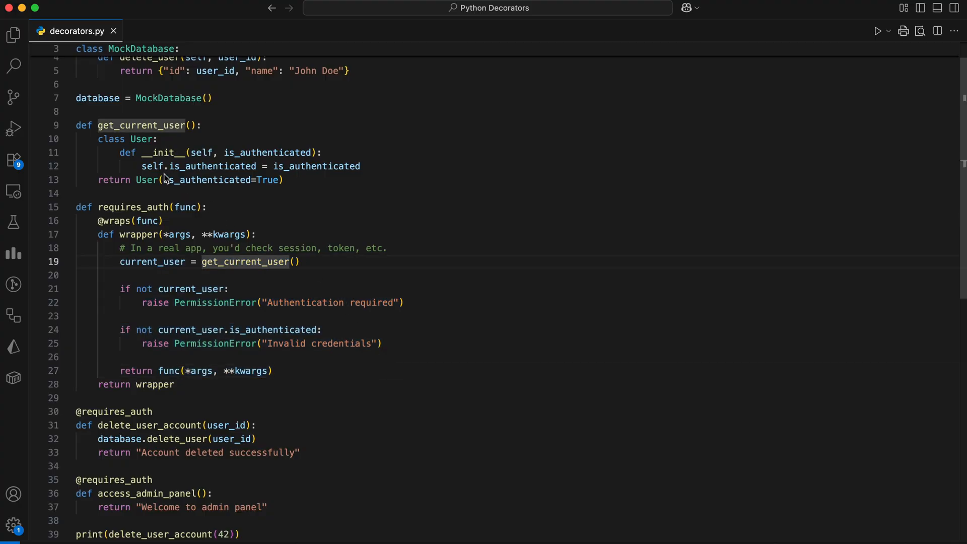
pyautogui.moveTo(98, 139); pyautogui.dragTo(283, 179)
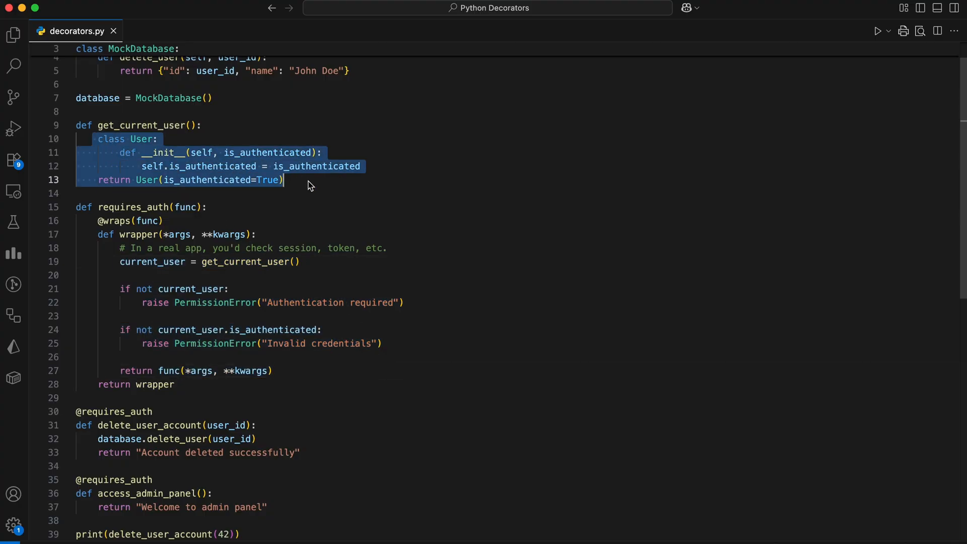
pyautogui.click(215, 179)
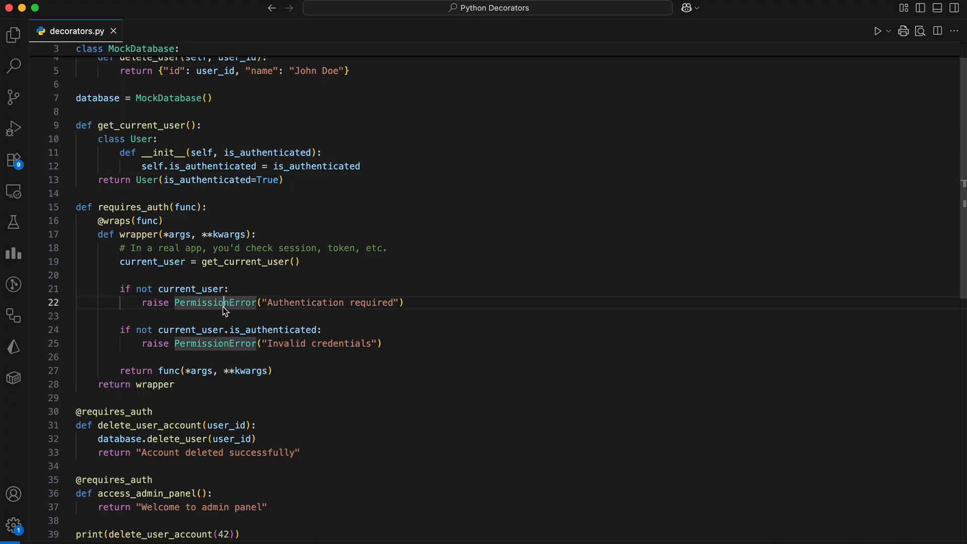
pyautogui.moveTo(177, 327)
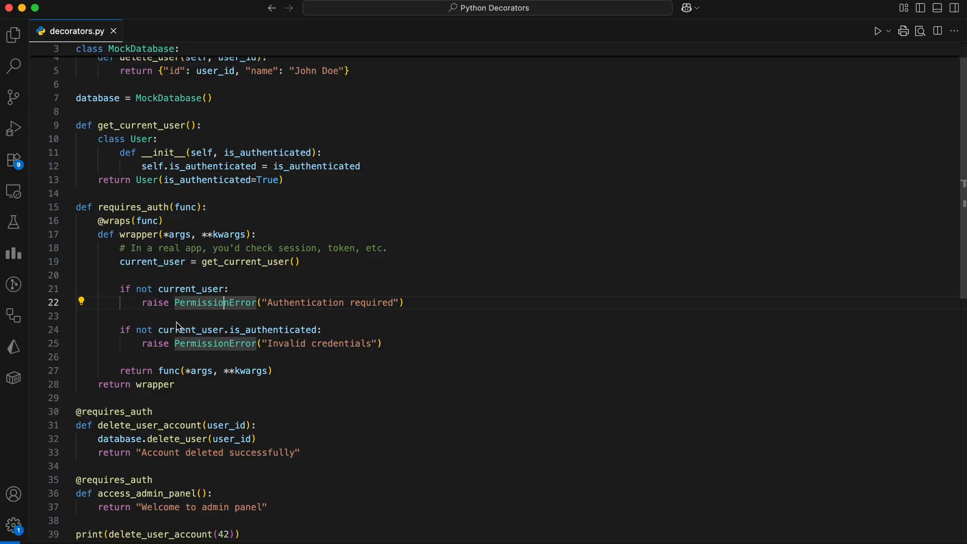
pyautogui.moveTo(425, 354)
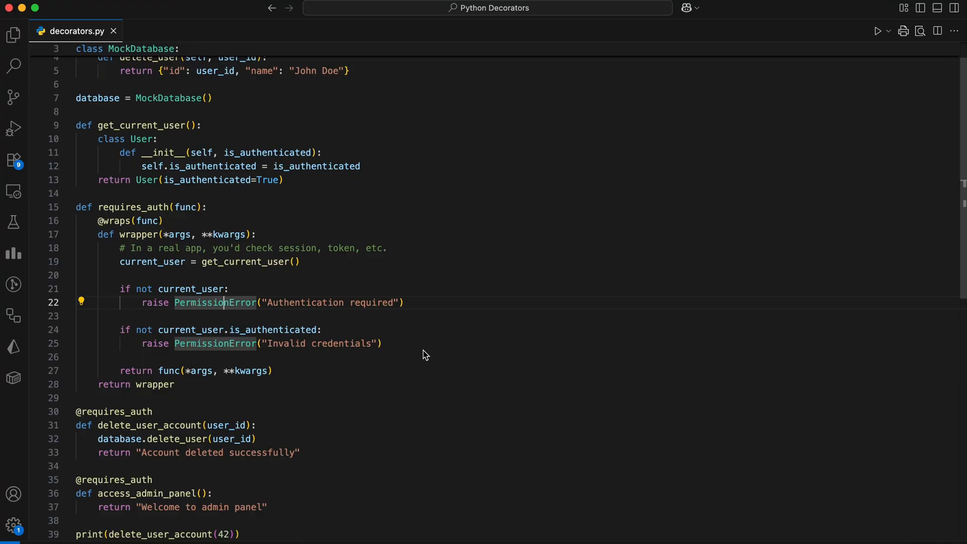
pyautogui.scroll(-3)
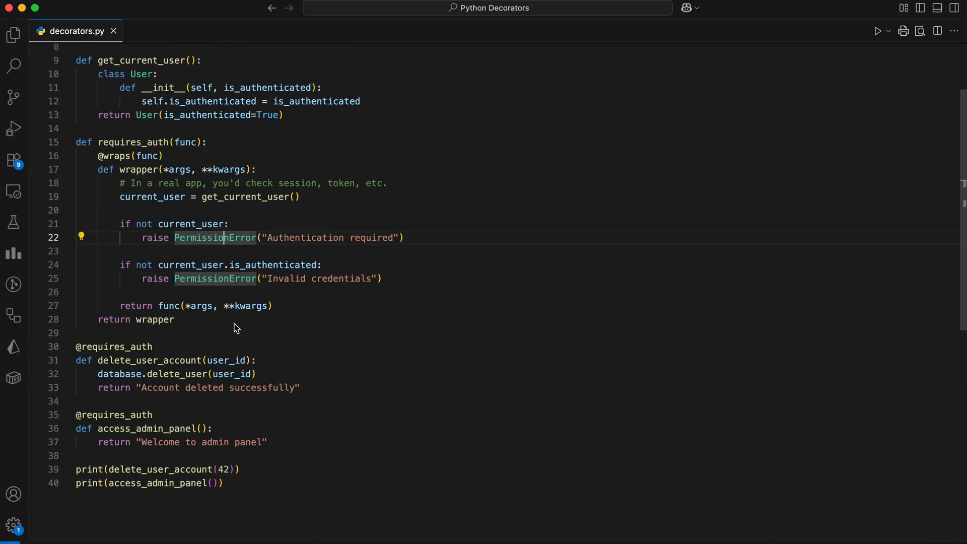
pyautogui.tripleClick(191, 305)
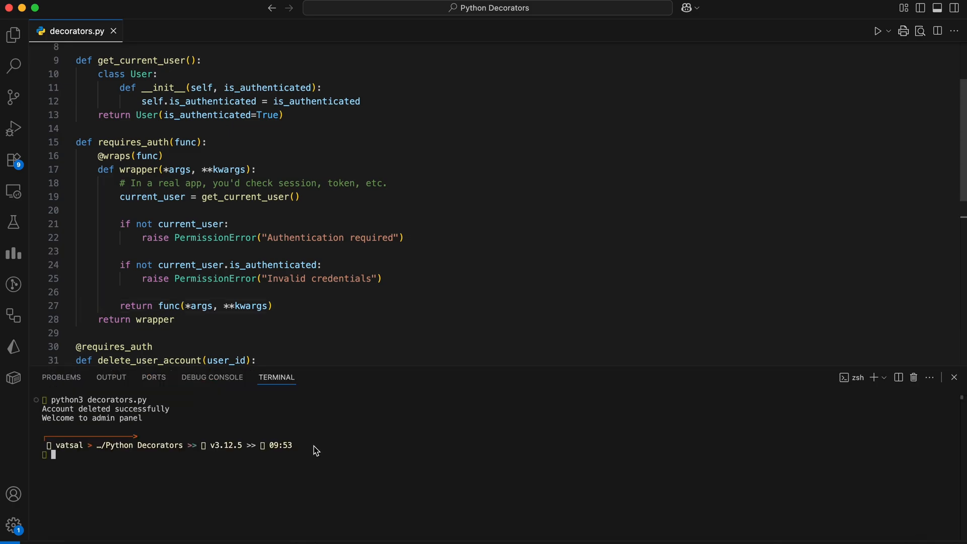
pyautogui.scroll(-3)
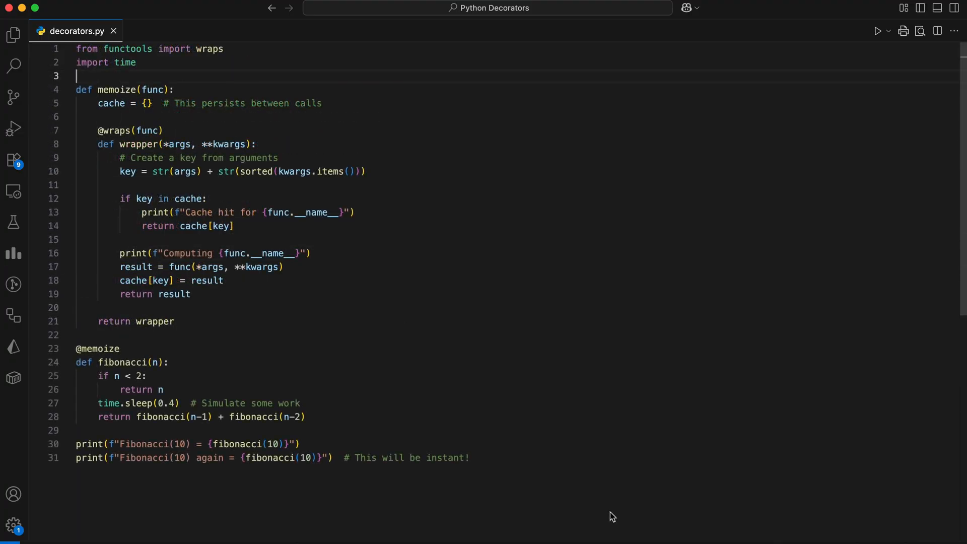
pyautogui.moveTo(615, 511)
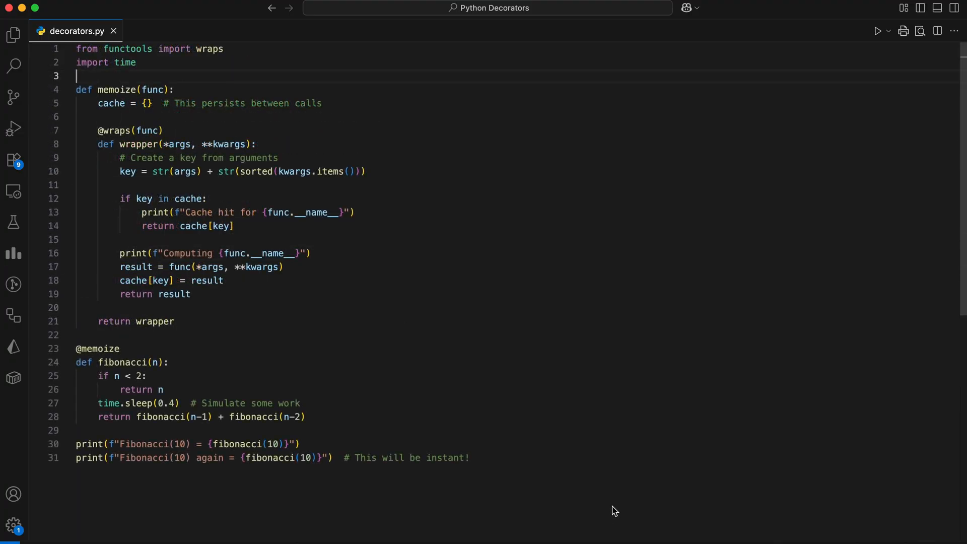
pyautogui.doubleClick(118, 89)
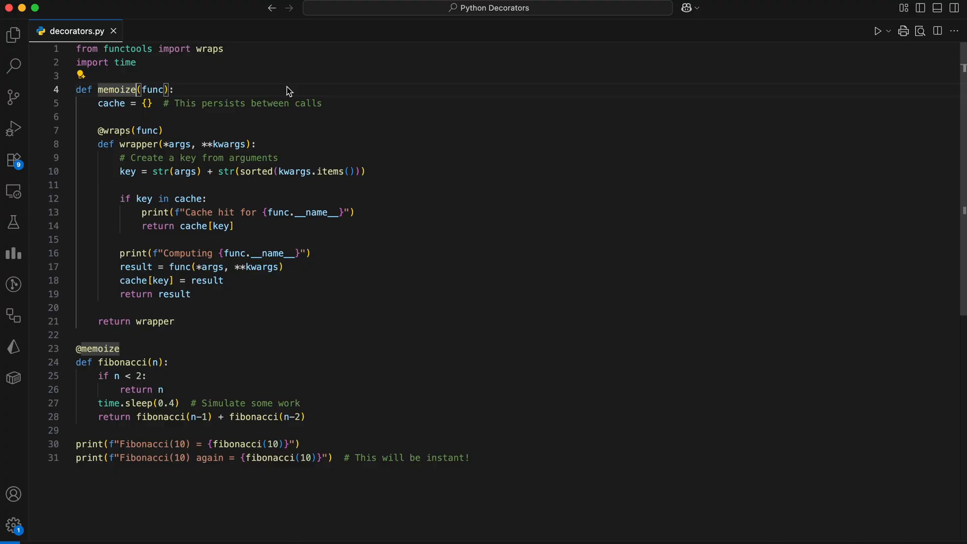
pyautogui.moveTo(276, 145)
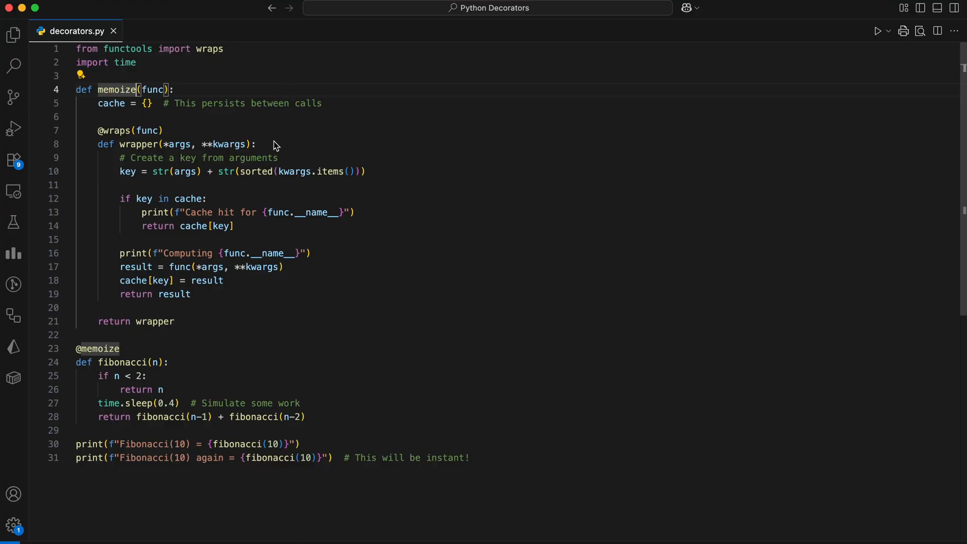
pyautogui.moveTo(121, 129)
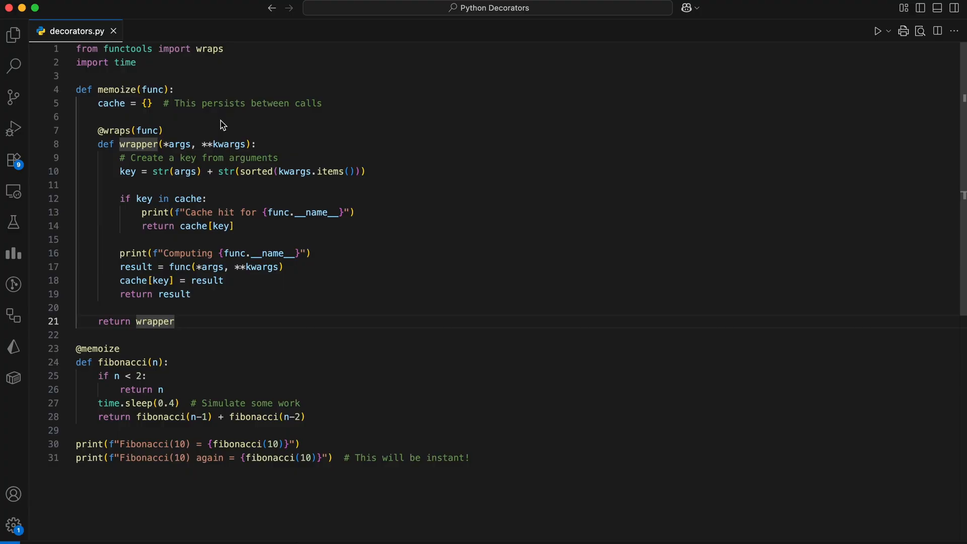
pyautogui.moveTo(144, 145)
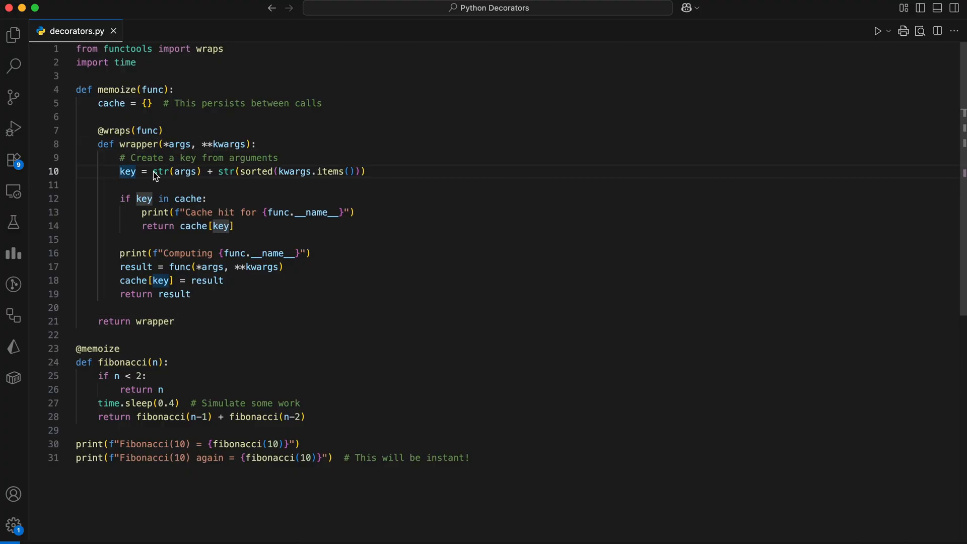
pyautogui.moveTo(121, 199); pyautogui.dragTo(234, 226)
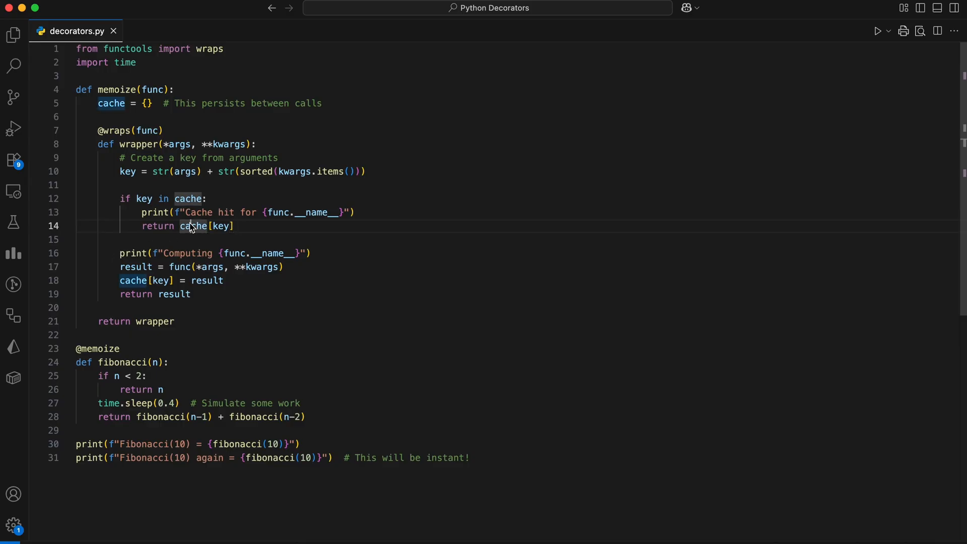
pyautogui.moveTo(119, 245)
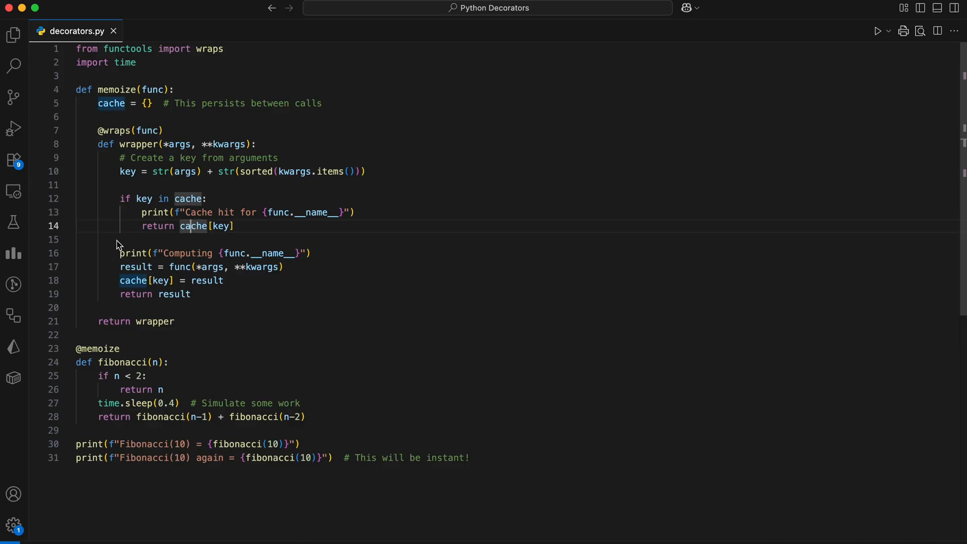
pyautogui.moveTo(113, 236)
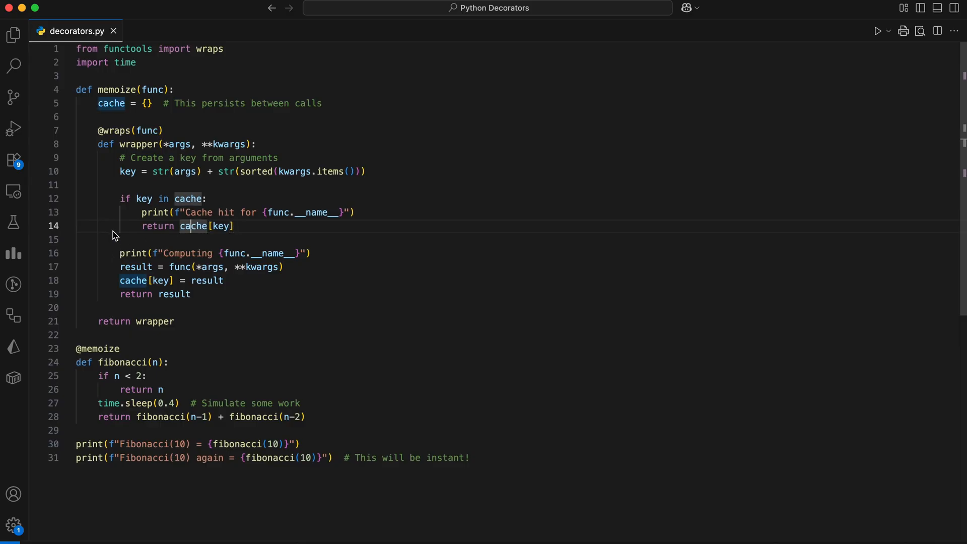
pyautogui.doubleClick(134, 267)
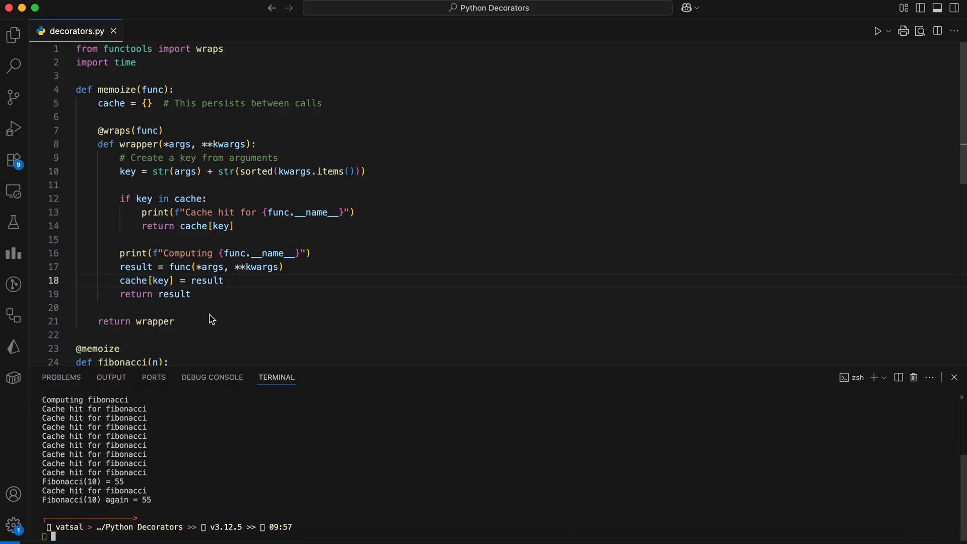
pyautogui.moveTo(253, 304)
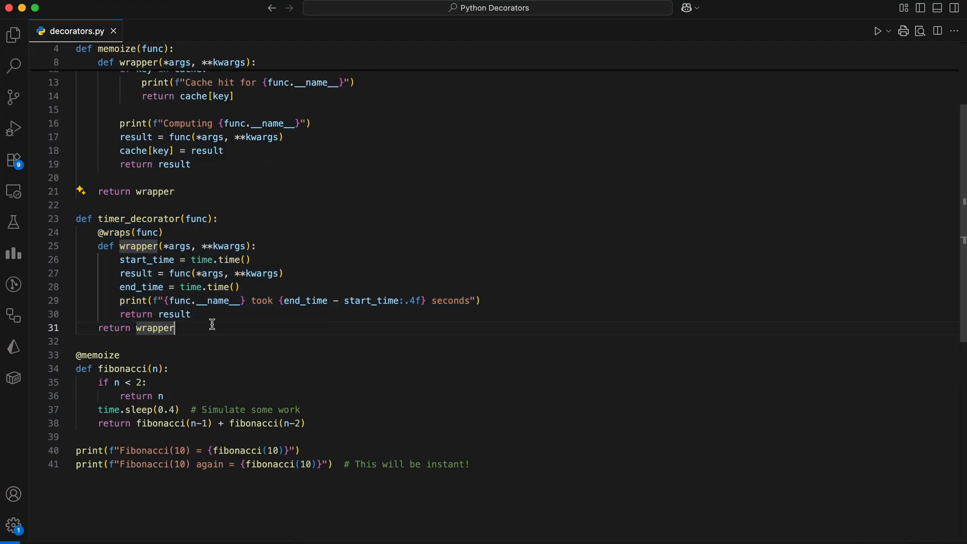
pyautogui.write('@timer_decorator')
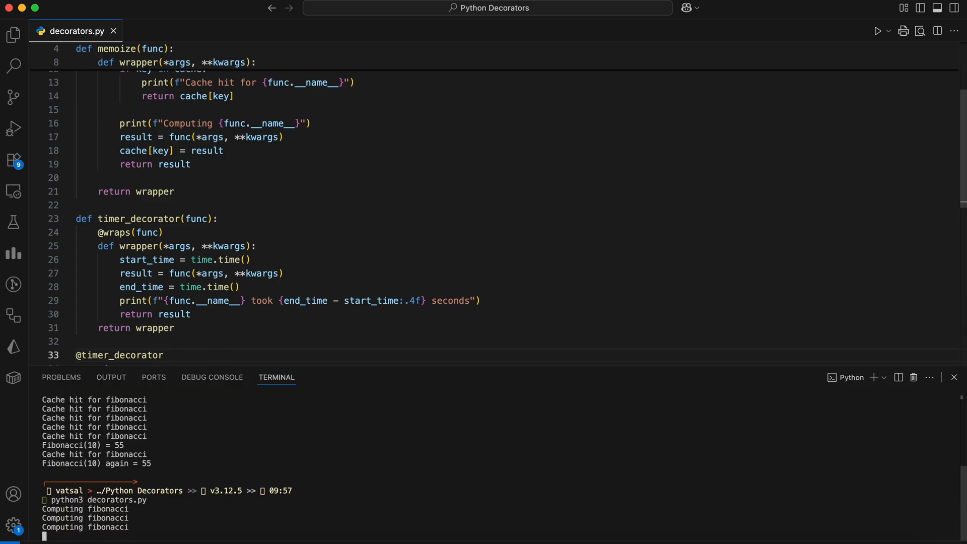
# - Scroll through the per-call timing output ending in Fibonacci(10) = 55
pyautogui.scroll(-3)
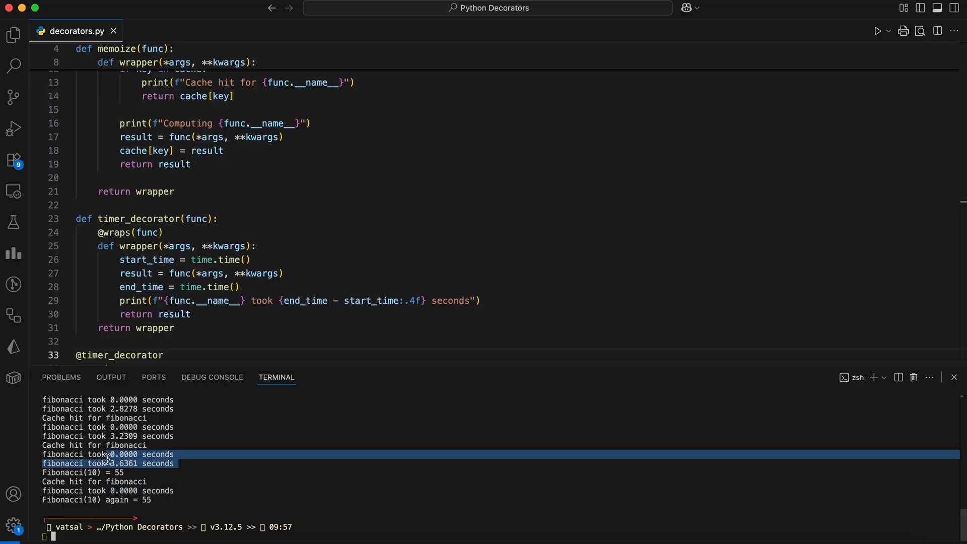
pyautogui.click(195, 492)
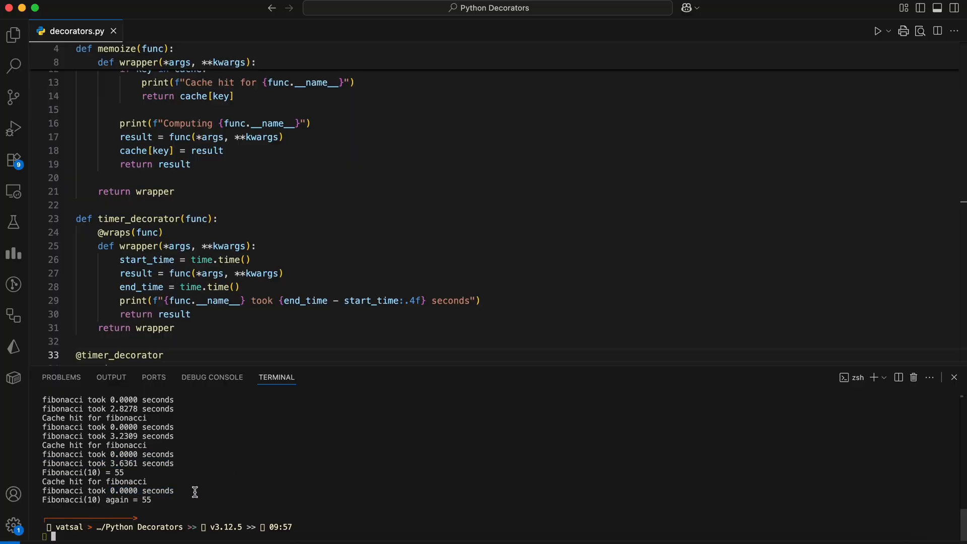
pyautogui.moveTo(212, 501)
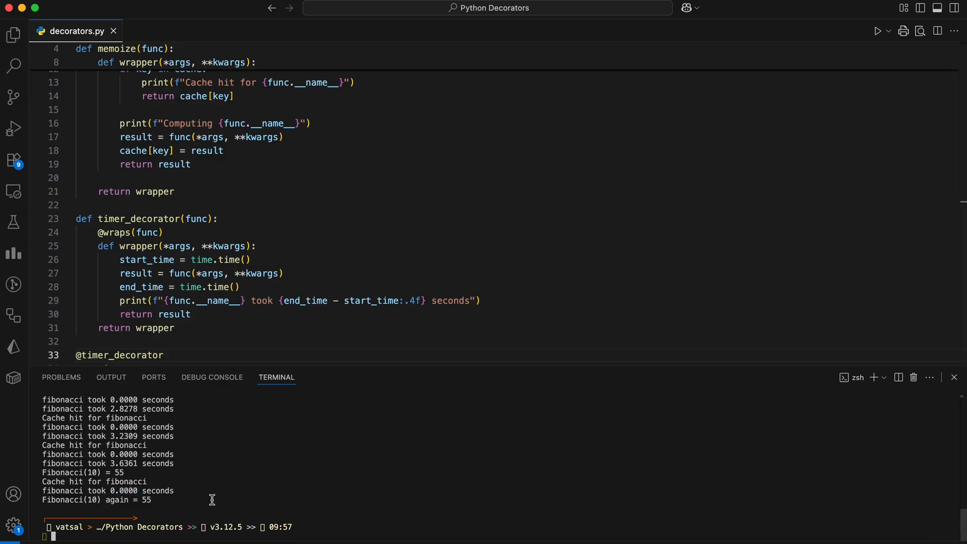
pyautogui.scroll(-3)
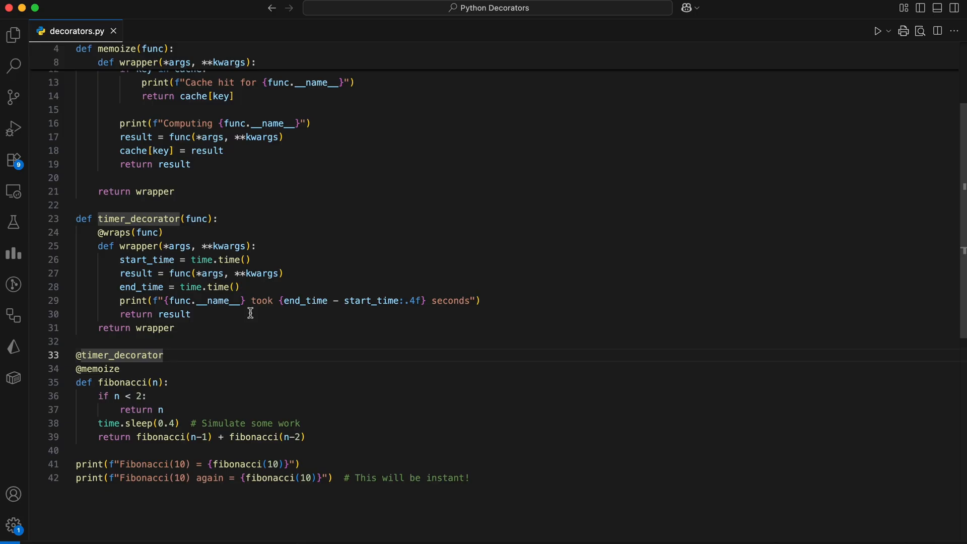
pyautogui.moveTo(668, 311)
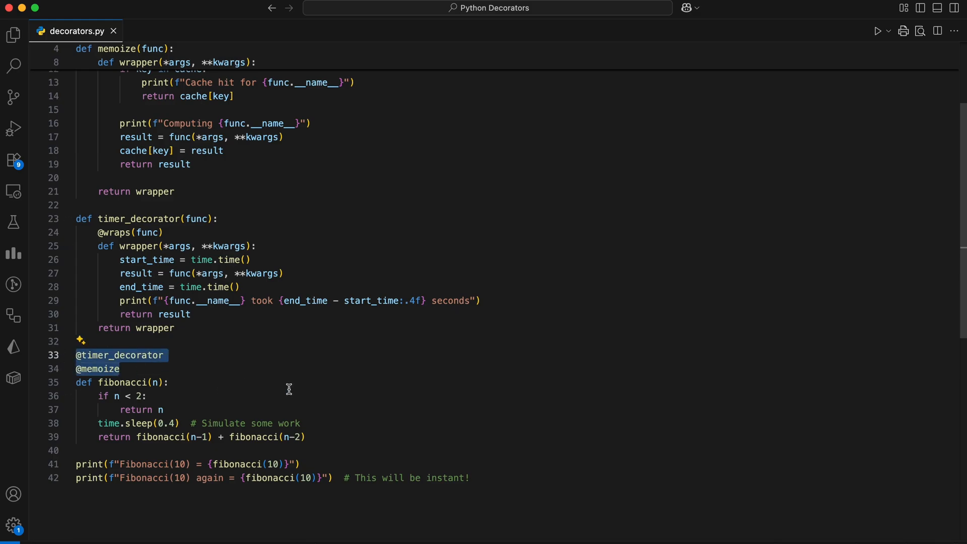
pyautogui.click(244, 390)
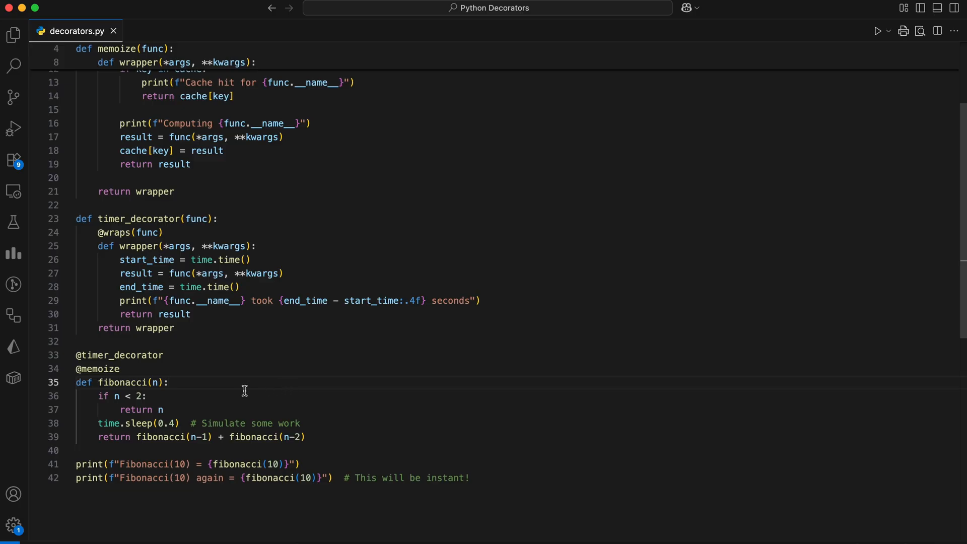
pyautogui.click(168, 382)
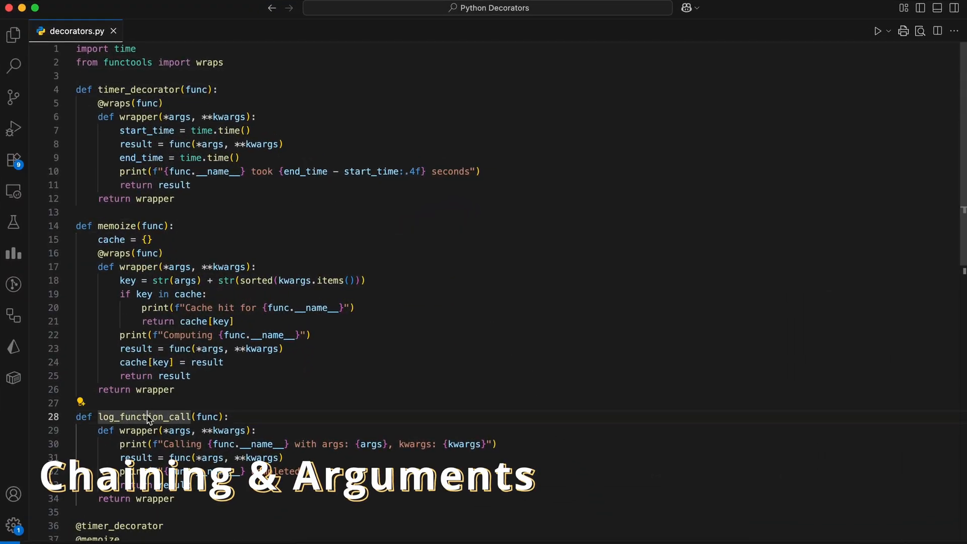
# - Run decorators.py, printing 125 and then a cached 125 returned instantly
pyautogui.scroll(-3)
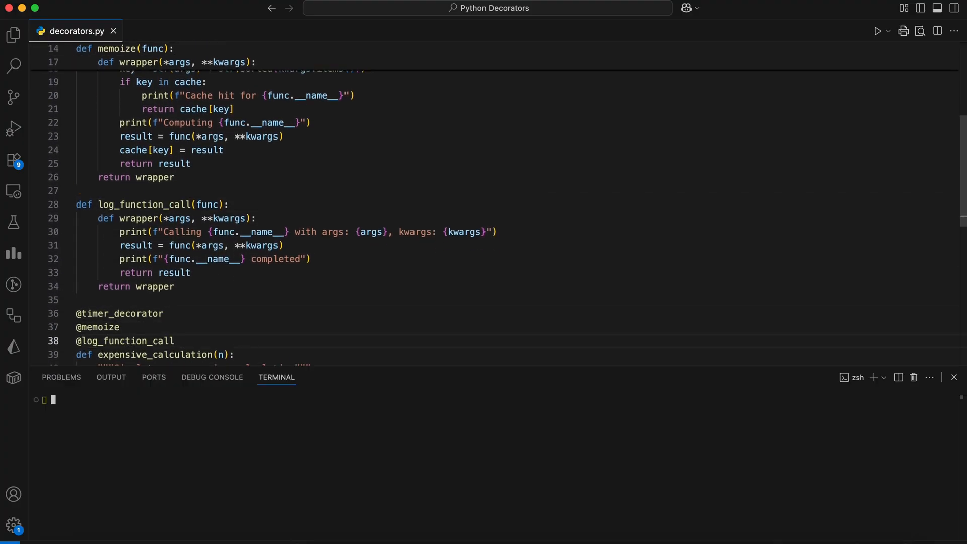
pyautogui.click(880, 31)
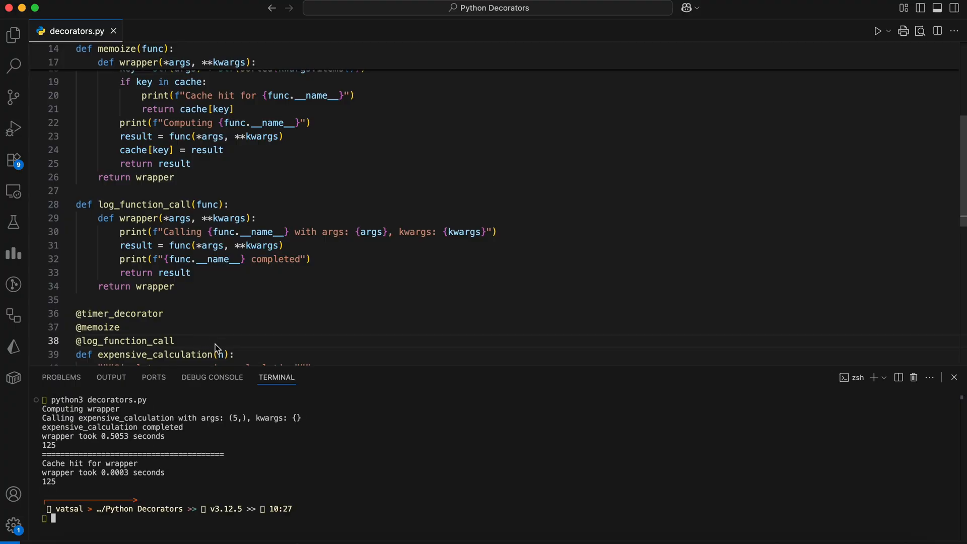
pyautogui.moveTo(217, 476)
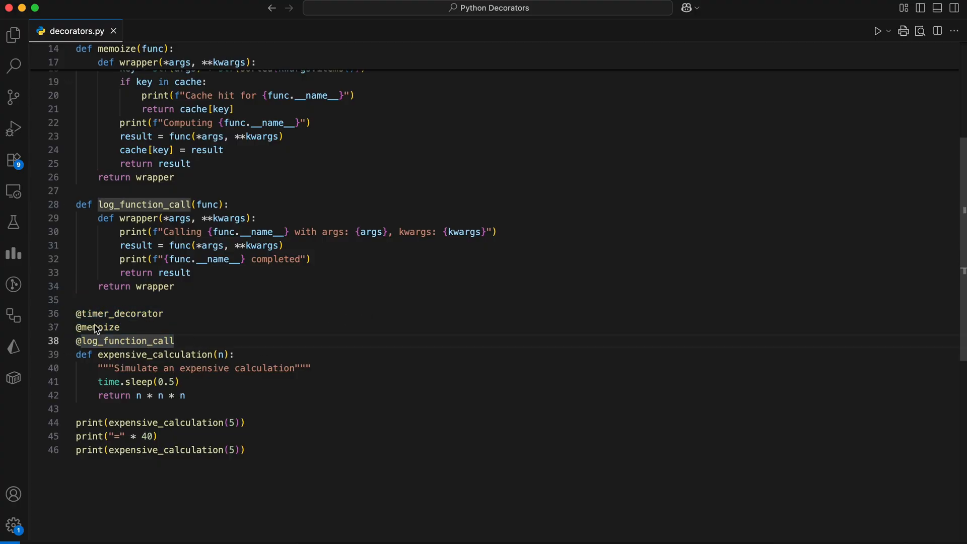
pyautogui.click(118, 313)
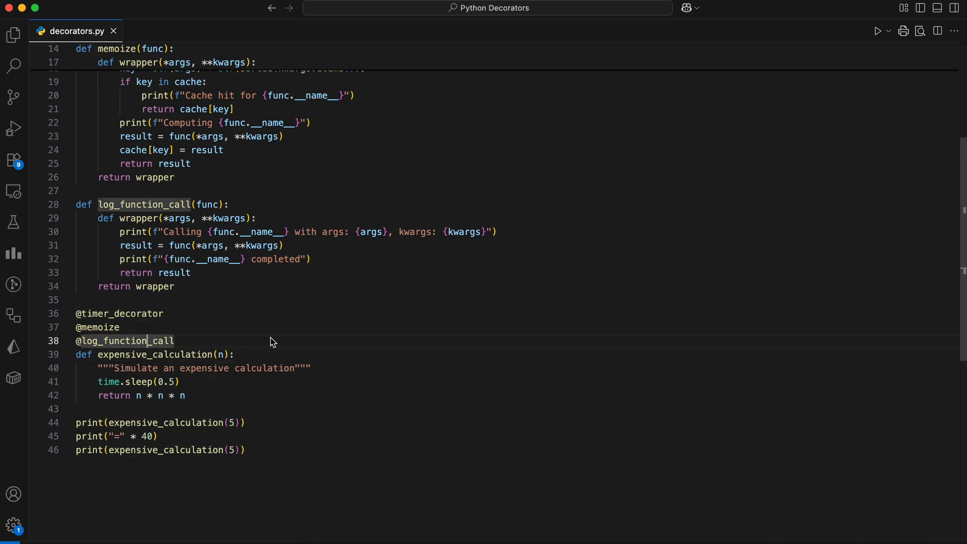
pyautogui.moveTo(199, 362)
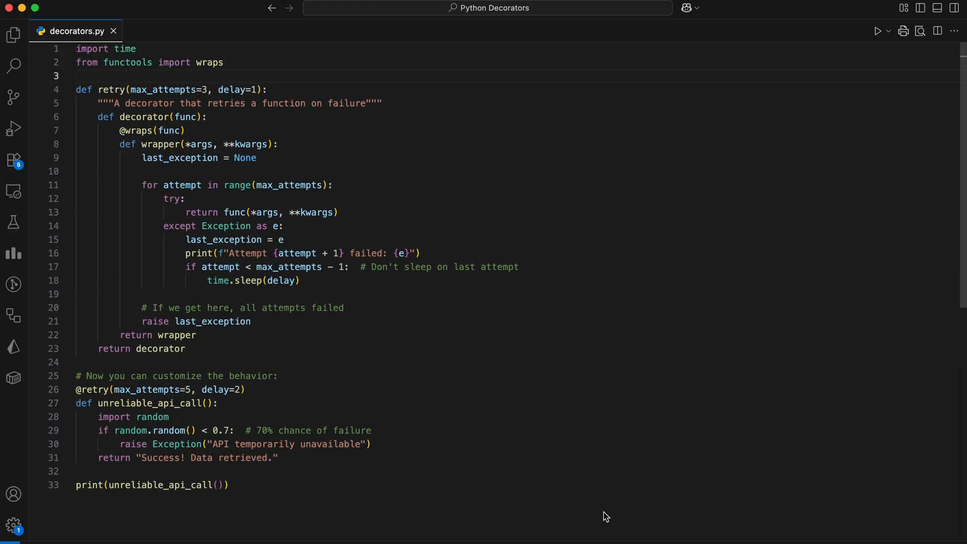
pyautogui.moveTo(513, 404)
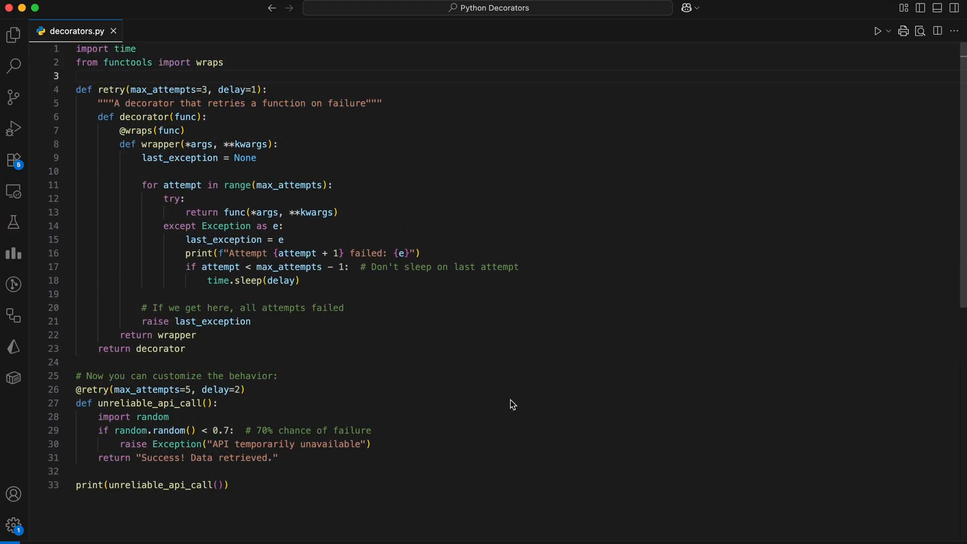
pyautogui.moveTo(380, 344)
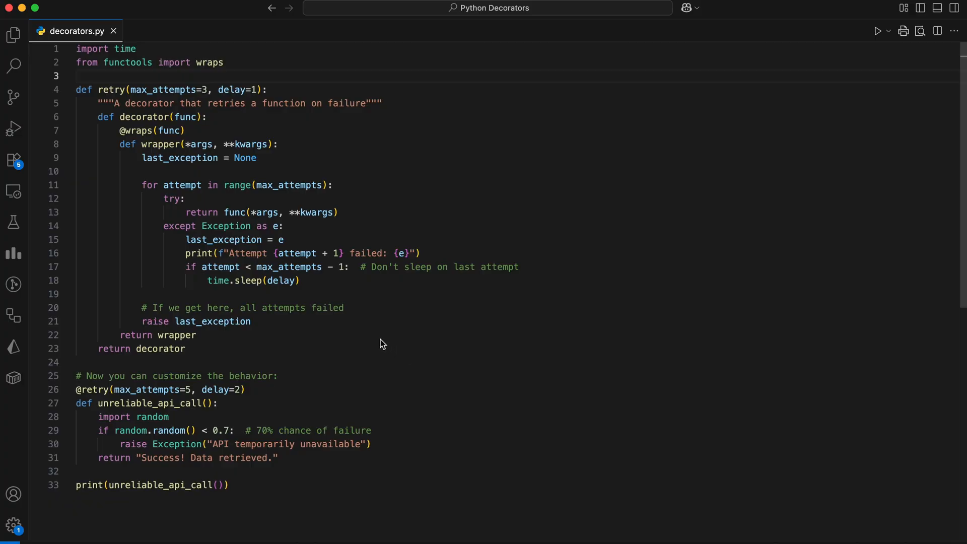
# - Highlight the retry decorator's wrapper block and name, then the final API exception message
pyautogui.doubleClick(161, 90)
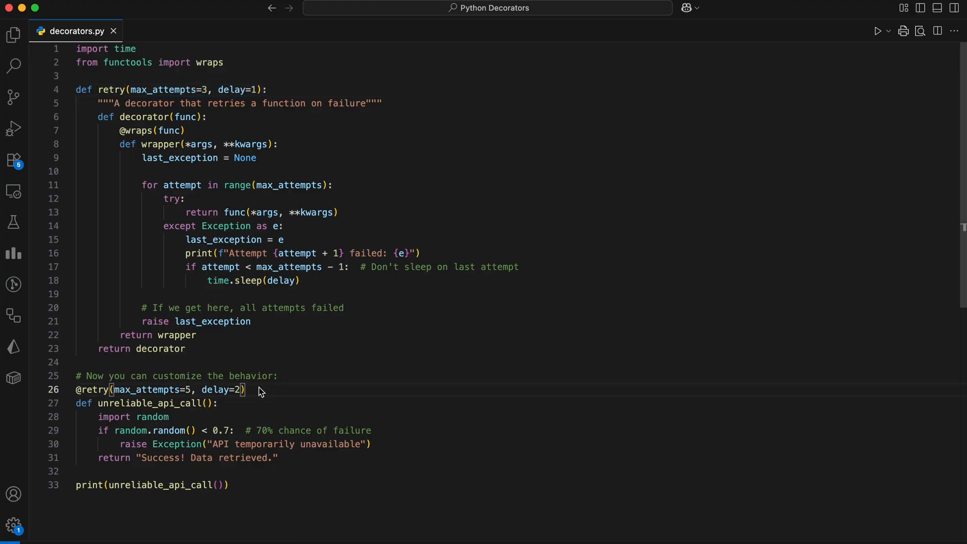
pyautogui.moveTo(111, 90)
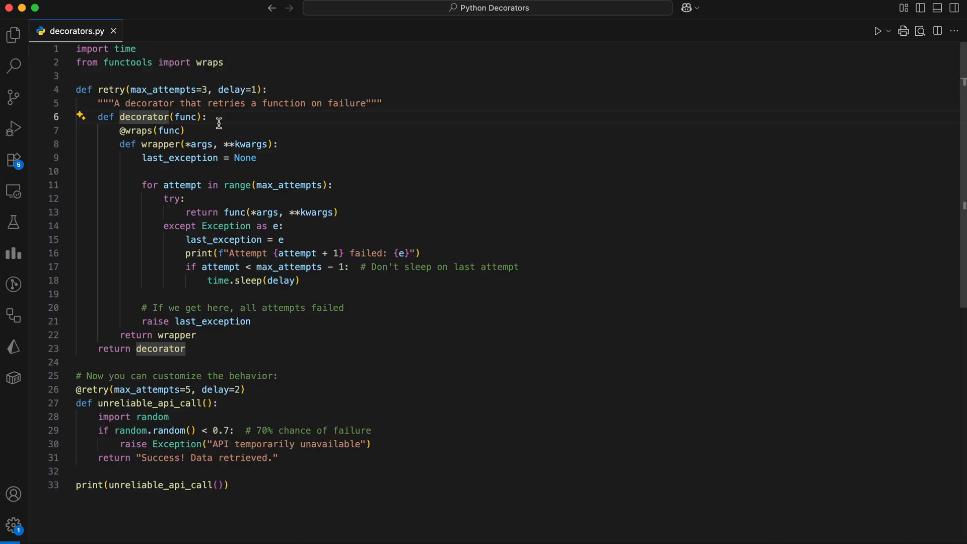
pyautogui.moveTo(209, 130)
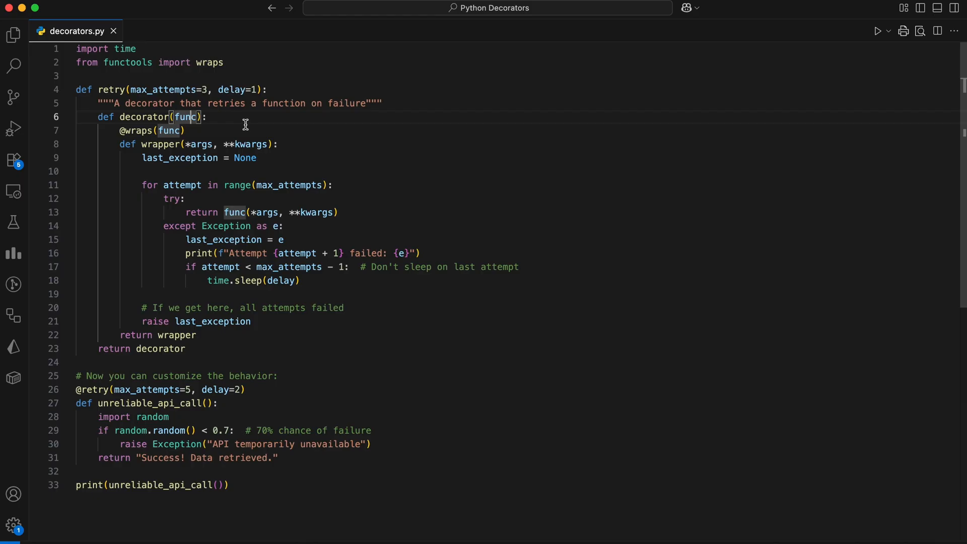
pyautogui.moveTo(114, 149)
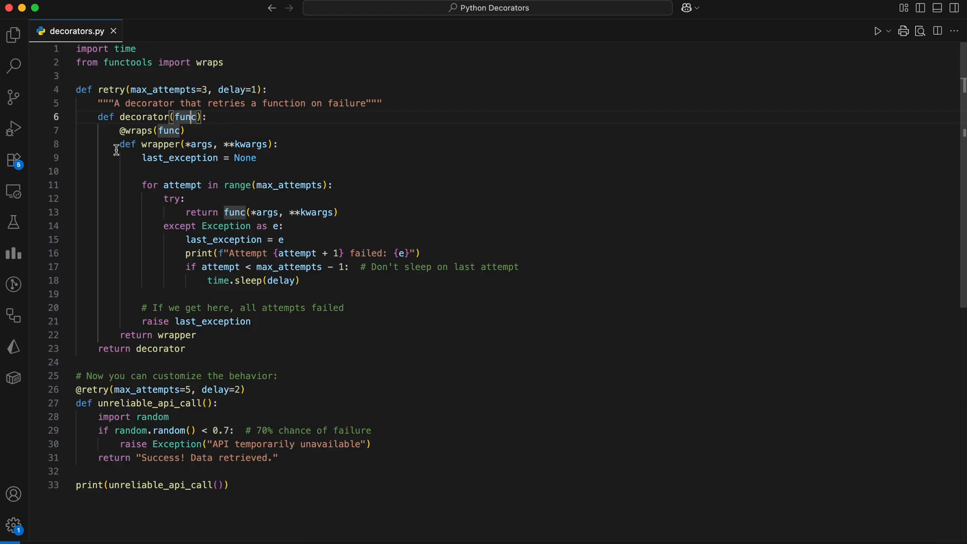
pyautogui.moveTo(116, 143); pyautogui.dragTo(197, 335)
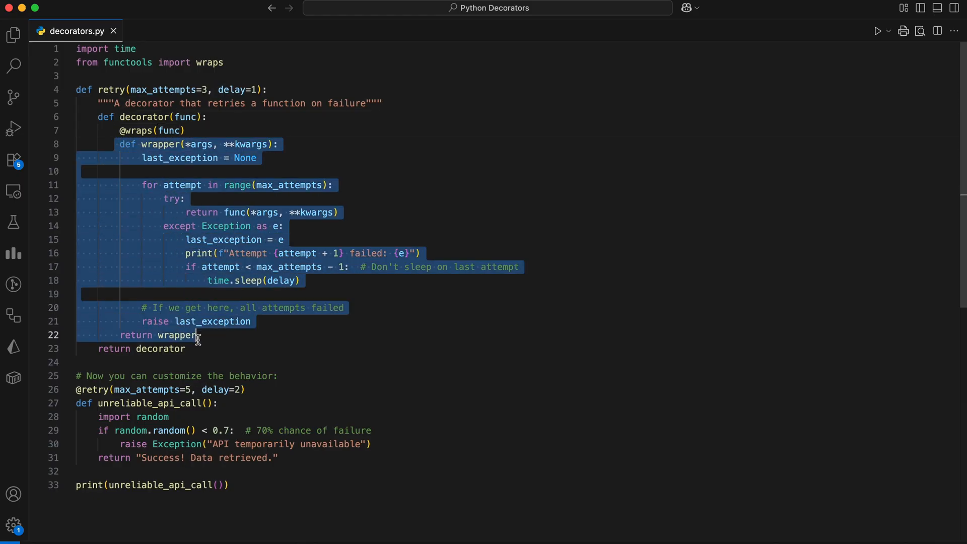
pyautogui.click(163, 185)
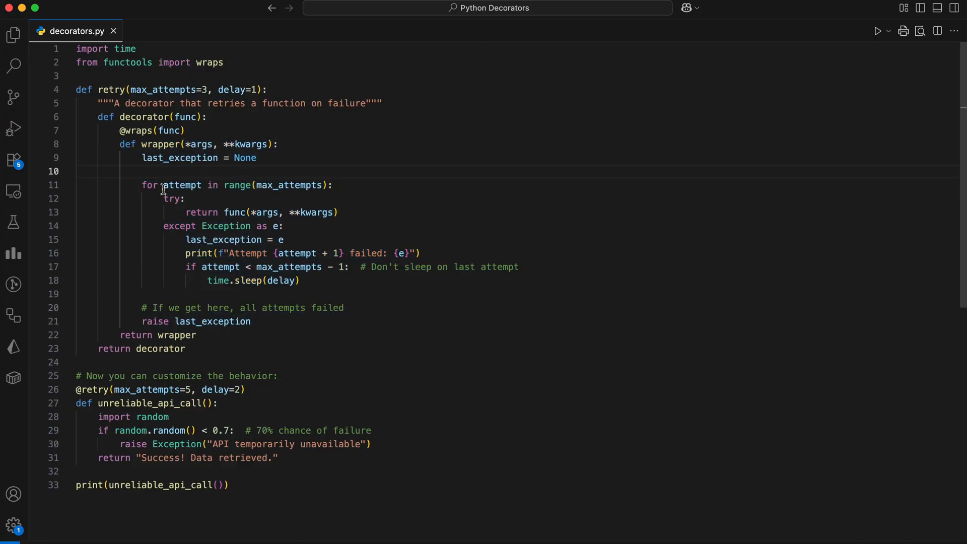
pyautogui.moveTo(125, 186)
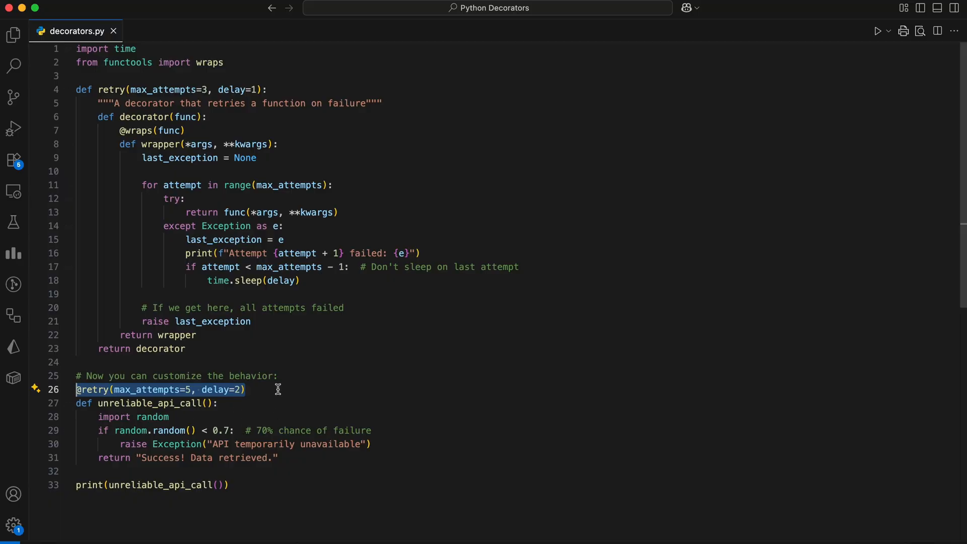
pyautogui.moveTo(281, 396)
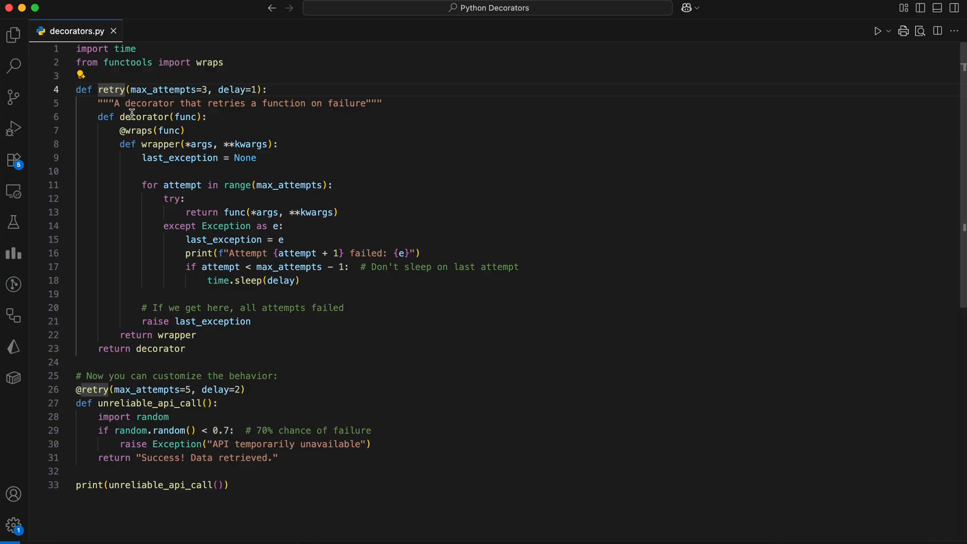
pyautogui.doubleClick(234, 90)
pyautogui.write('python3 decorators.py')
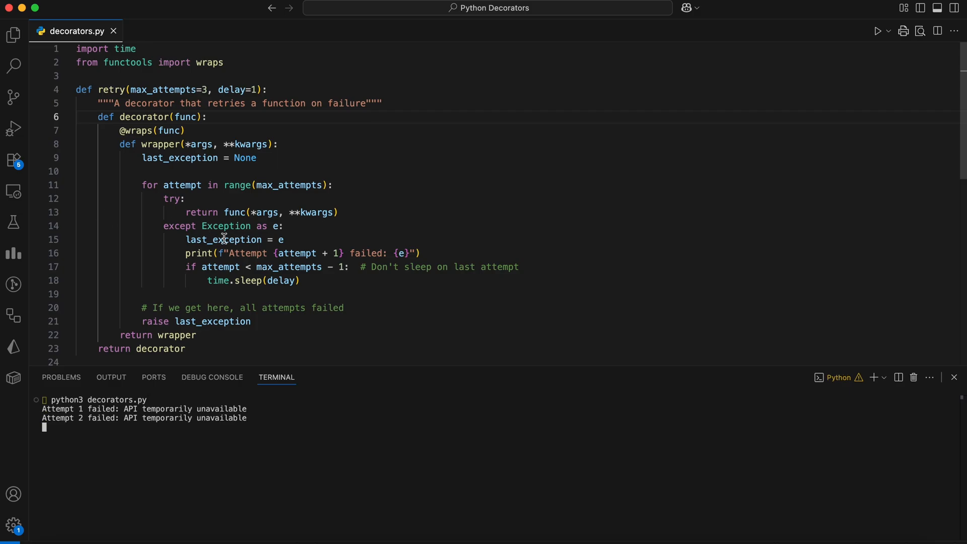
pyautogui.scroll(-3)
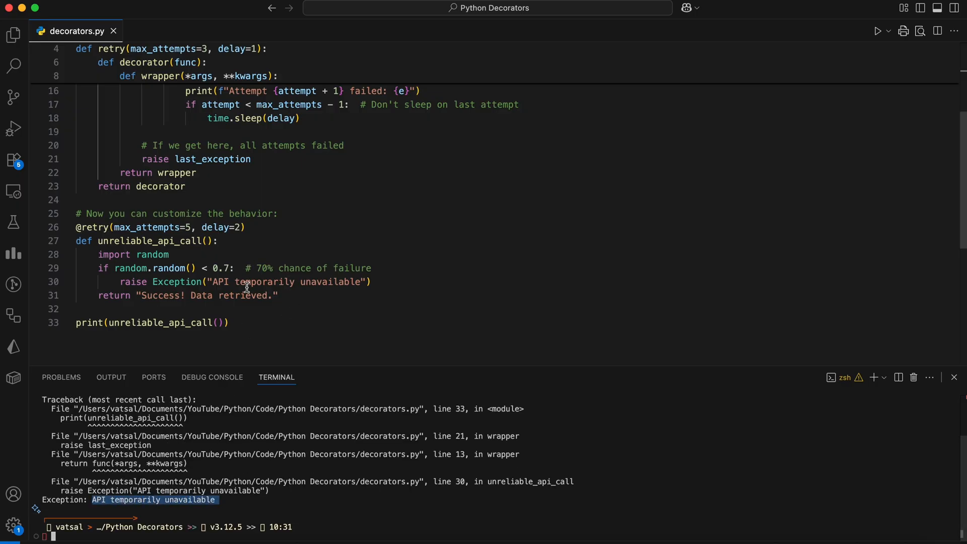
pyautogui.doubleClick(259, 282)
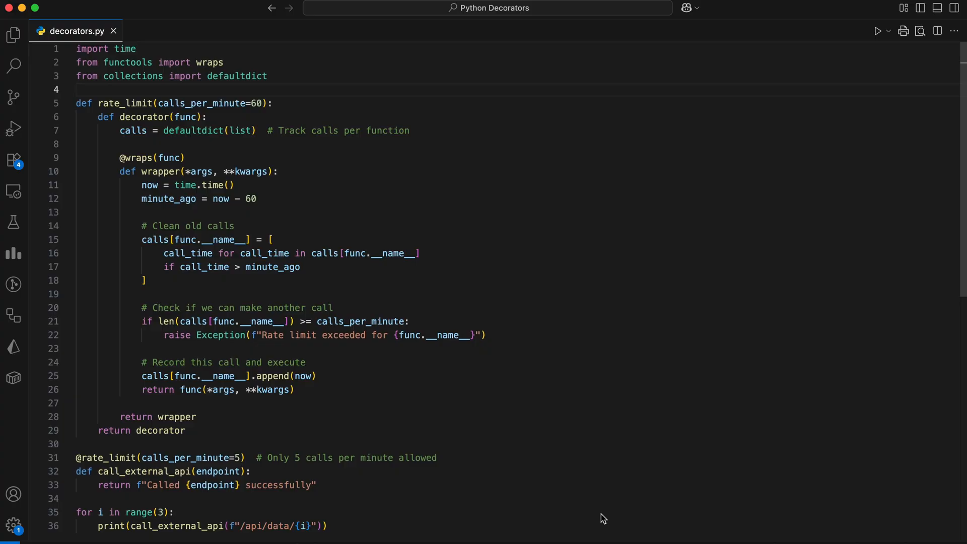
pyautogui.moveTo(551, 311)
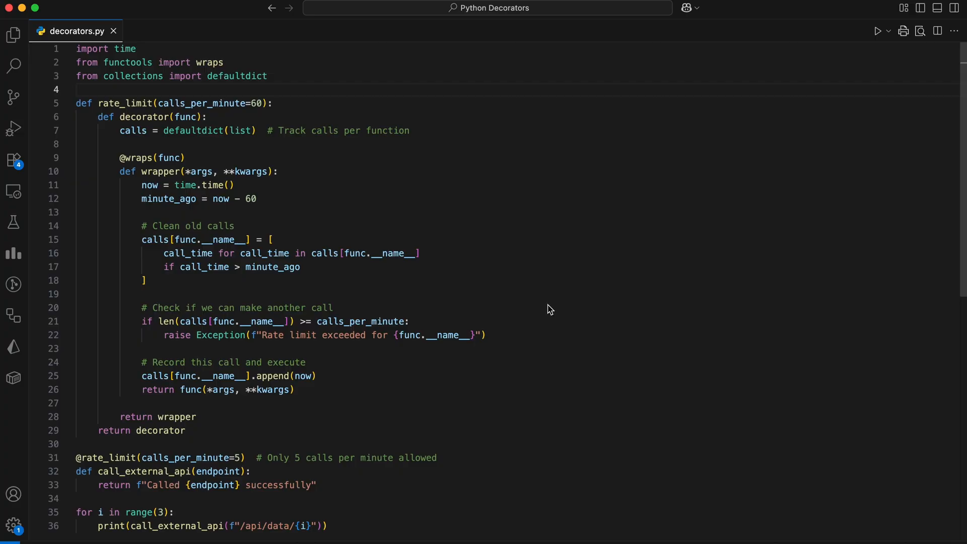
pyautogui.moveTo(452, 244)
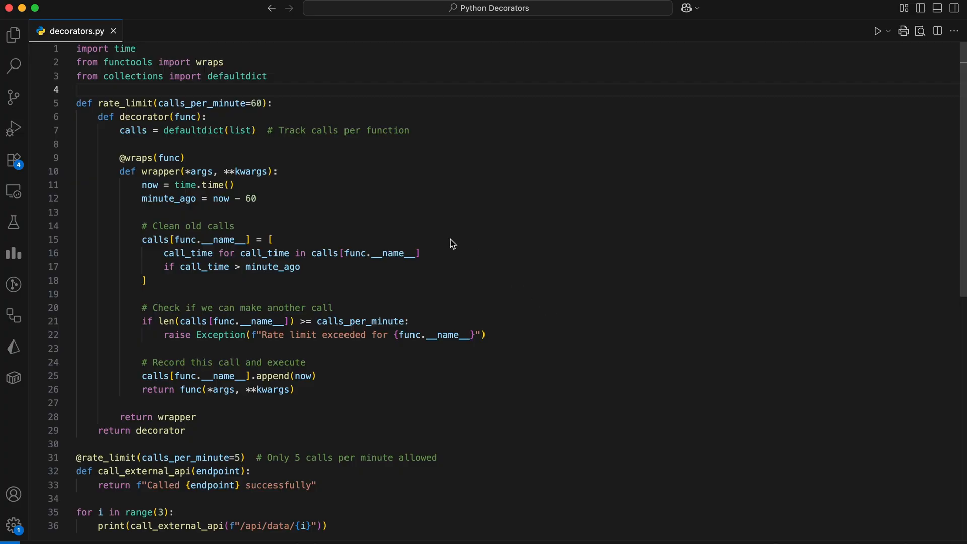
# - Highlight the calls tracker, then the 'Rate limit exceeded' message in the output and the code
pyautogui.scroll(-3)
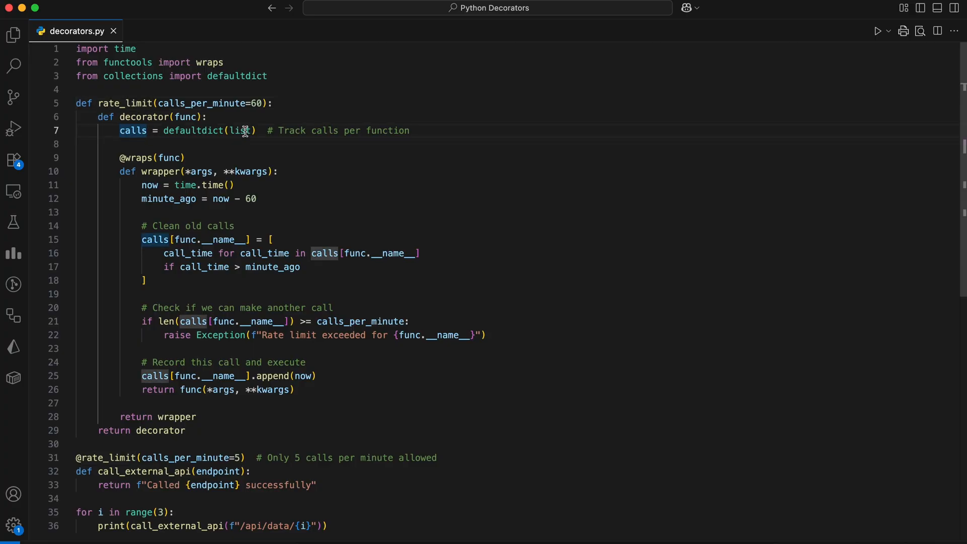
pyautogui.click(142, 185)
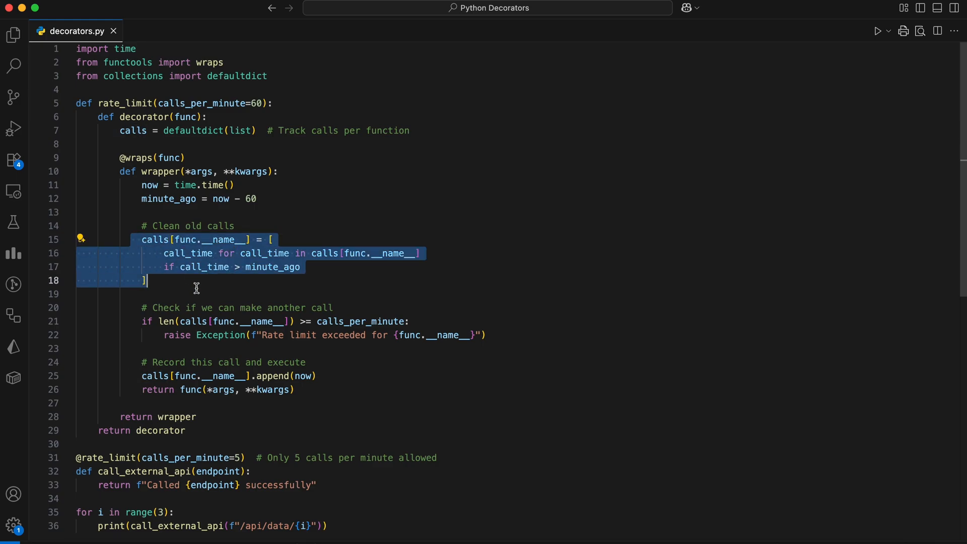
pyautogui.scroll(-3)
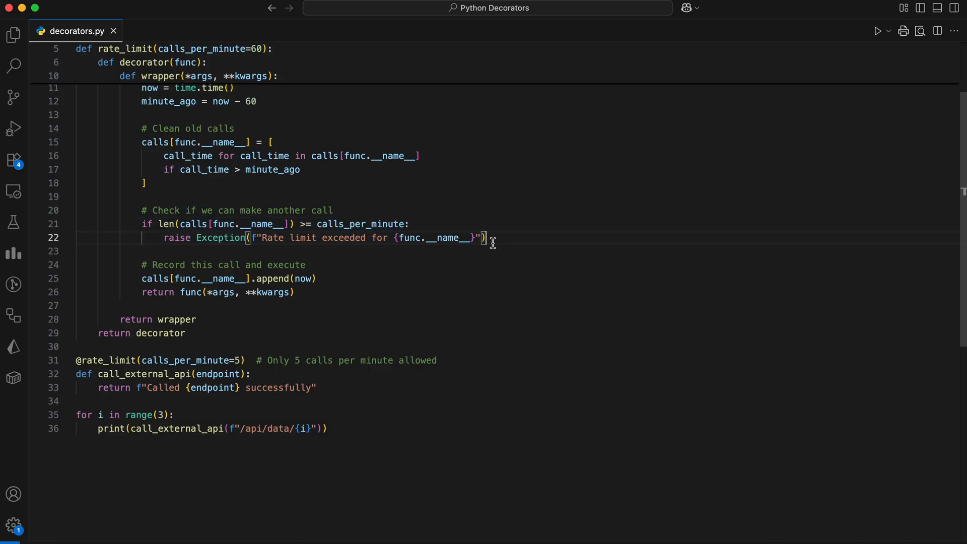
pyautogui.moveTo(126, 283)
pyautogui.write('7')
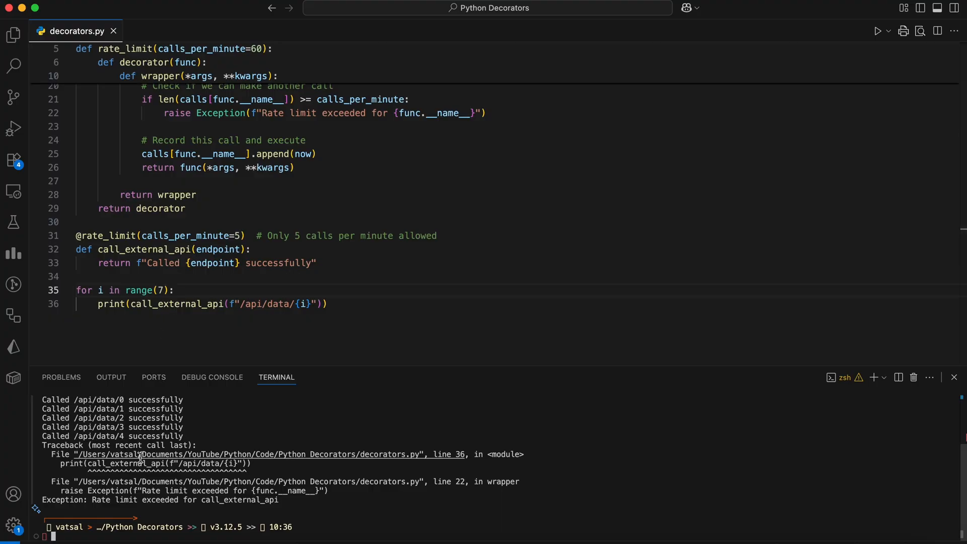
pyautogui.moveTo(91, 500); pyautogui.dragTo(285, 500)
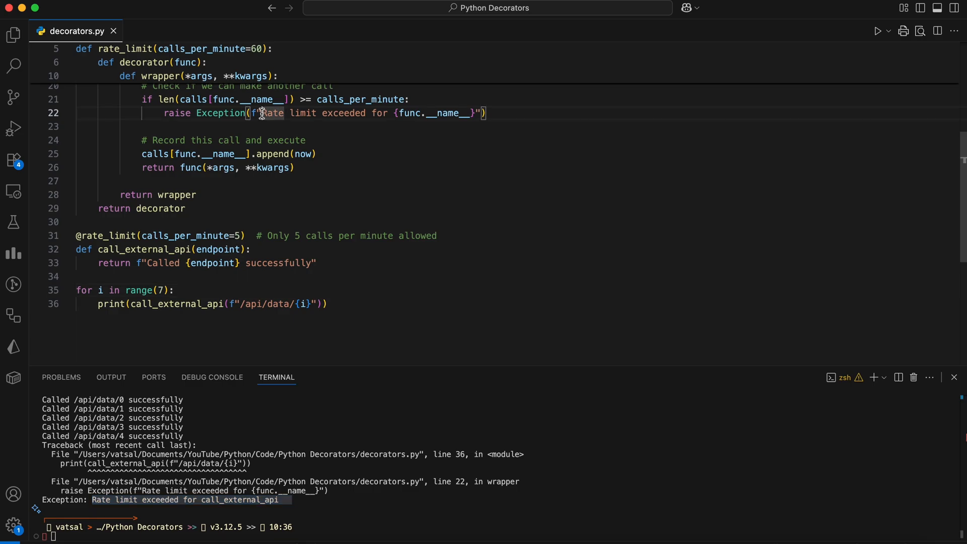
pyautogui.moveTo(264, 113); pyautogui.dragTo(488, 113)
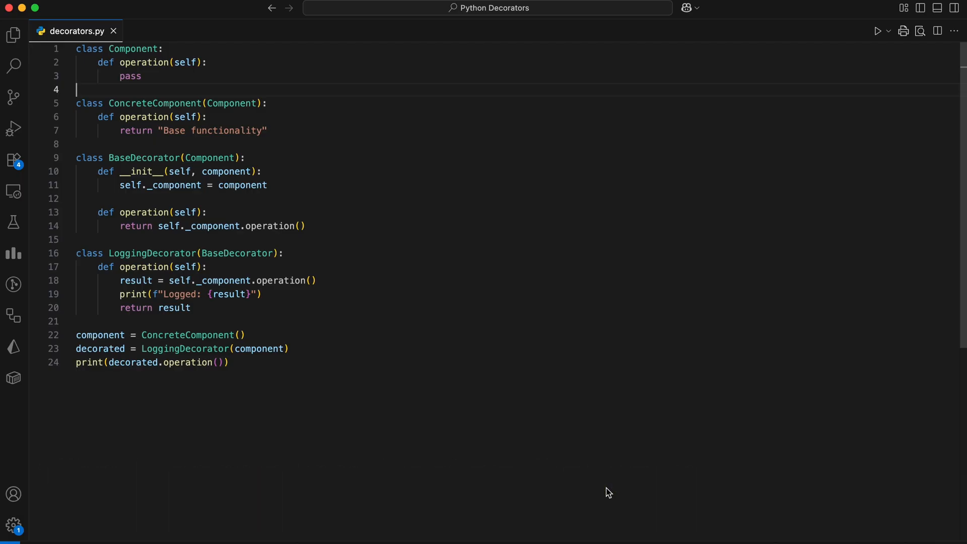
pyautogui.moveTo(555, 457)
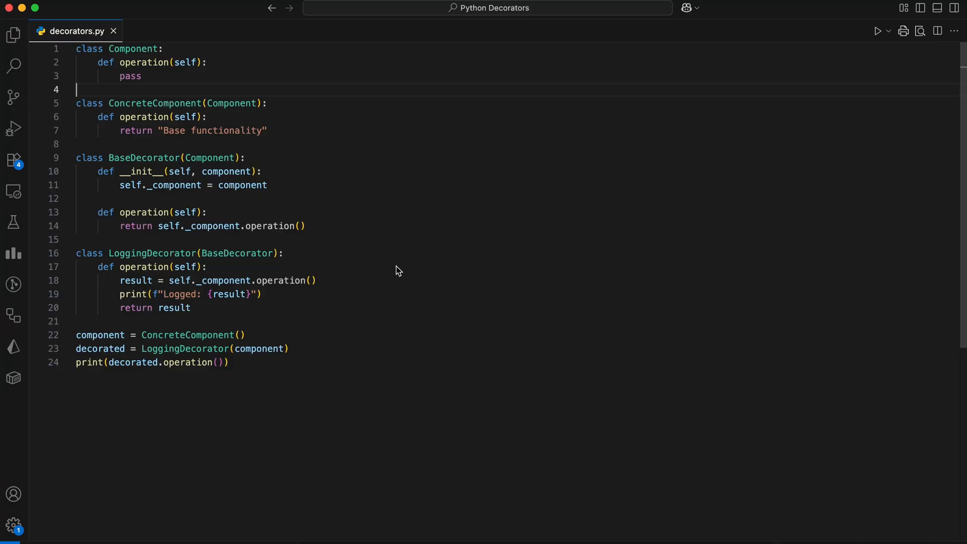
pyautogui.moveTo(396, 212)
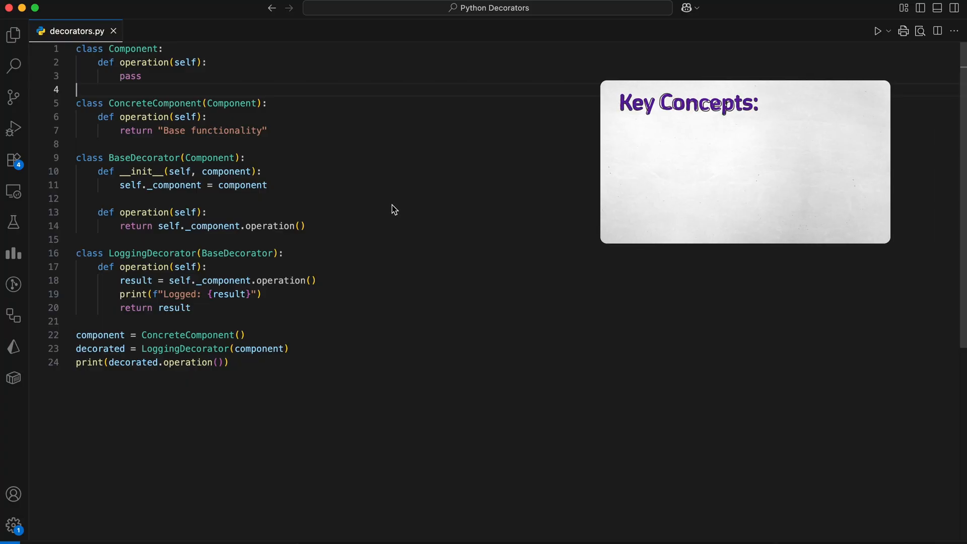
pyautogui.moveTo(294, 167)
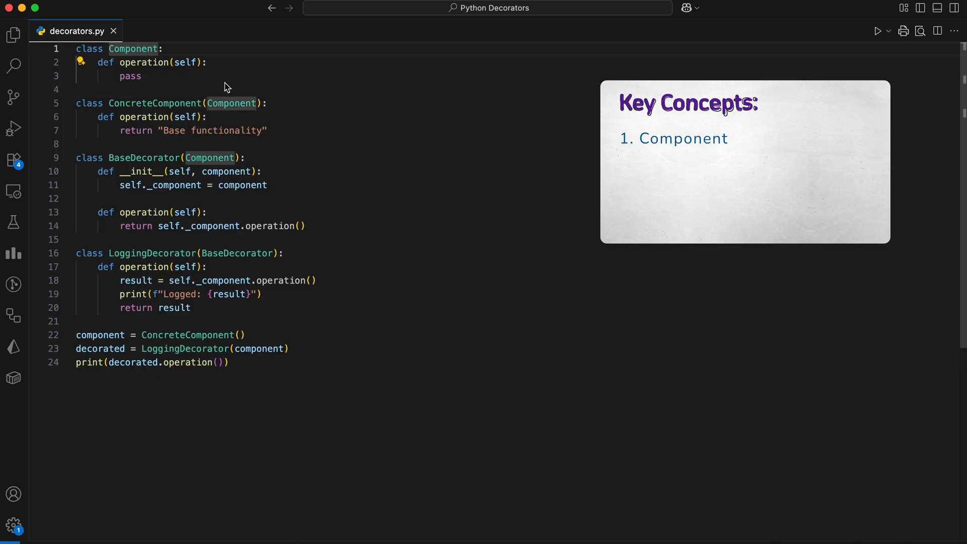
# - Highlight the abstract Component class and the LoggingDecorator's operation method
pyautogui.moveTo(76, 49); pyautogui.dragTo(141, 76)
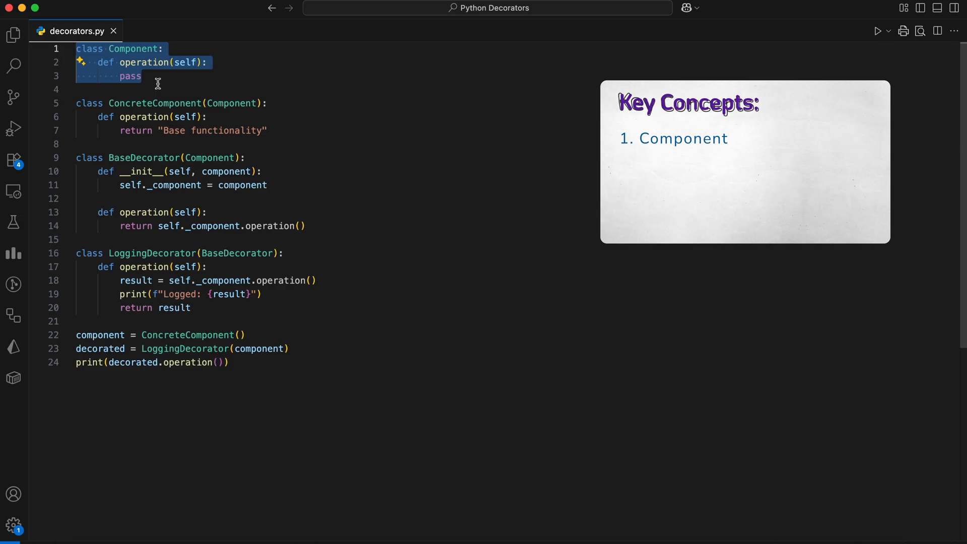
pyautogui.click(180, 75)
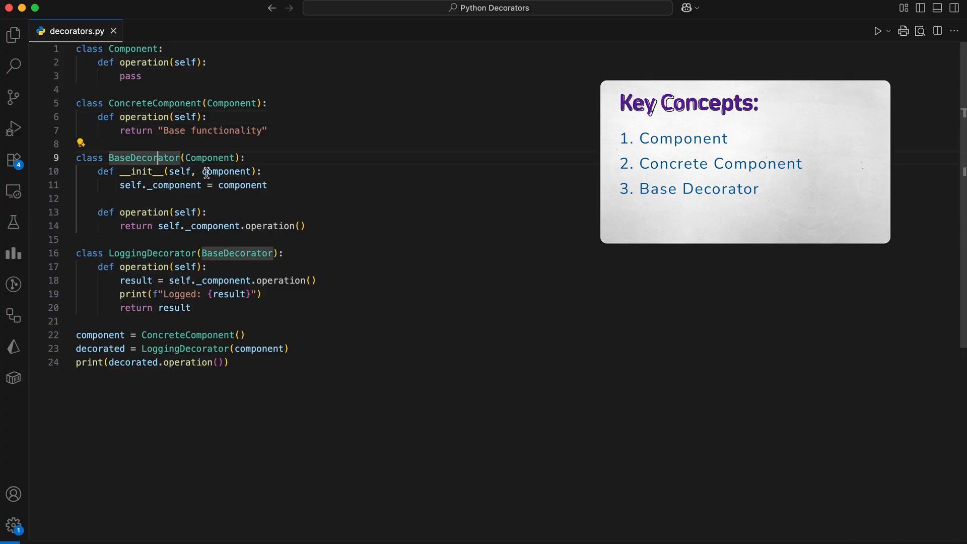
pyautogui.moveTo(250, 202)
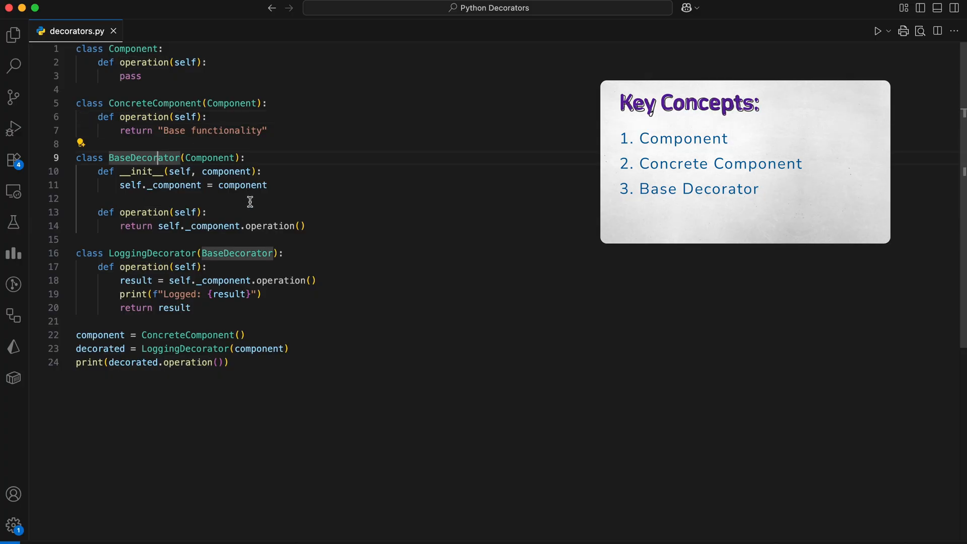
pyautogui.moveTo(197, 176)
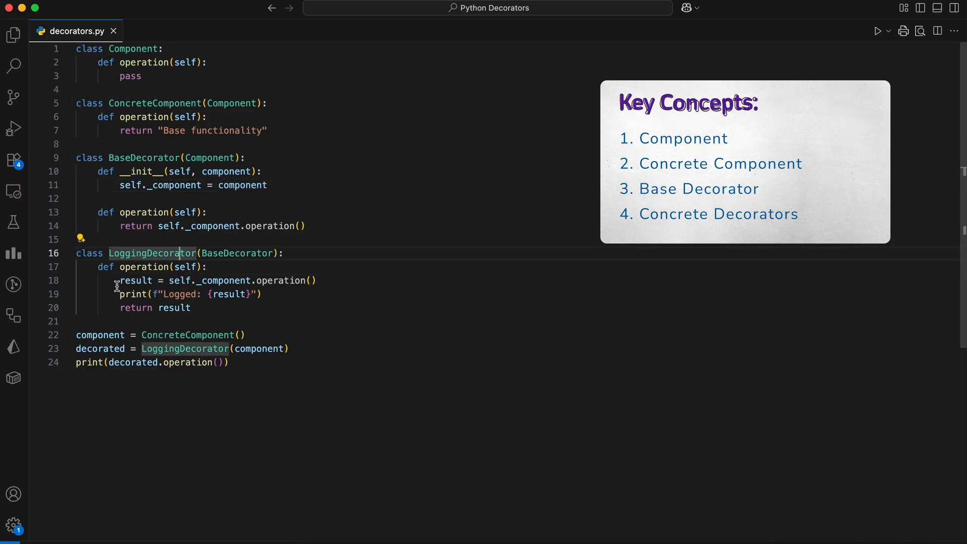
pyautogui.moveTo(96, 267); pyautogui.dragTo(197, 294)
pyautogui.write('python3 decorators.py')
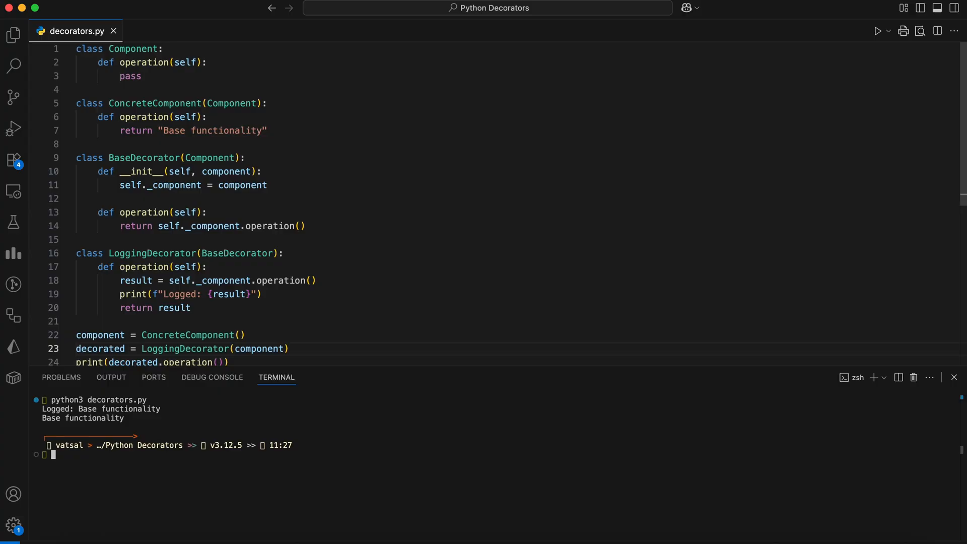
pyautogui.moveTo(291, 328)
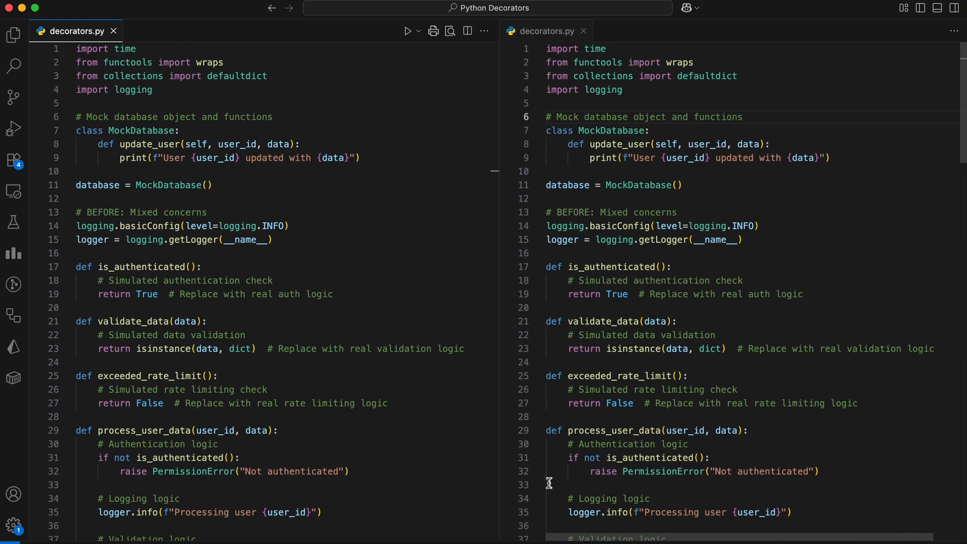
pyautogui.moveTo(265, 241)
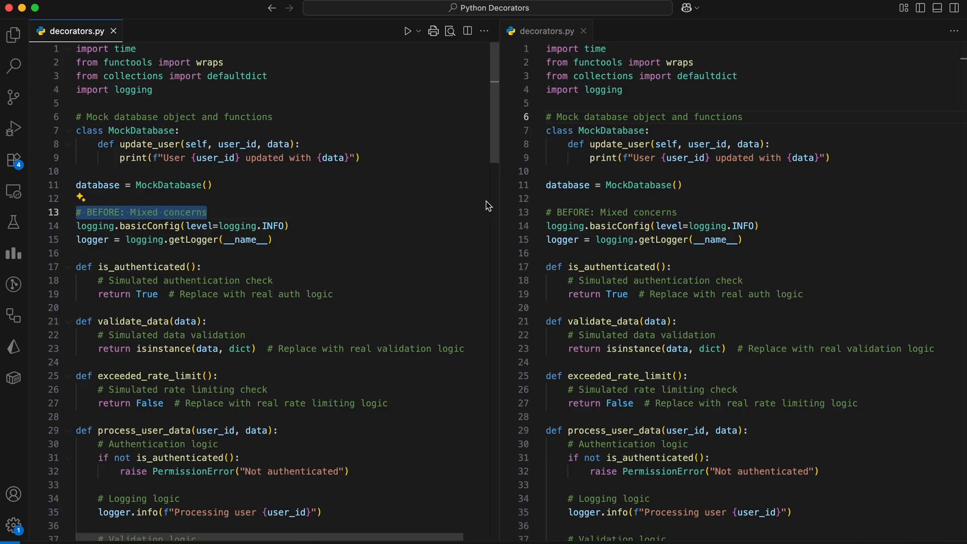
# - Scroll the panes to compare mixed-concerns process_user_data with the decorator-separated AFTER section
pyautogui.scroll(-3)
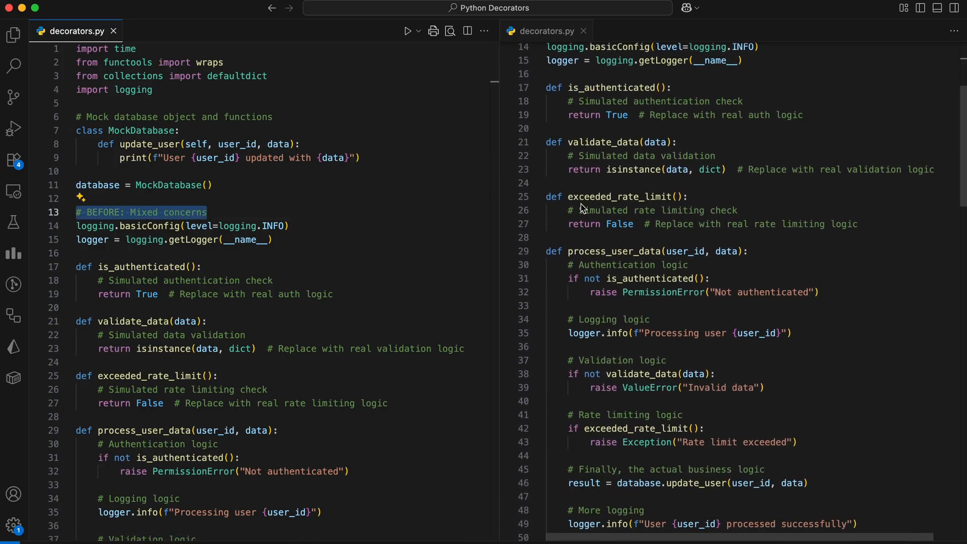
pyautogui.scroll(-3)
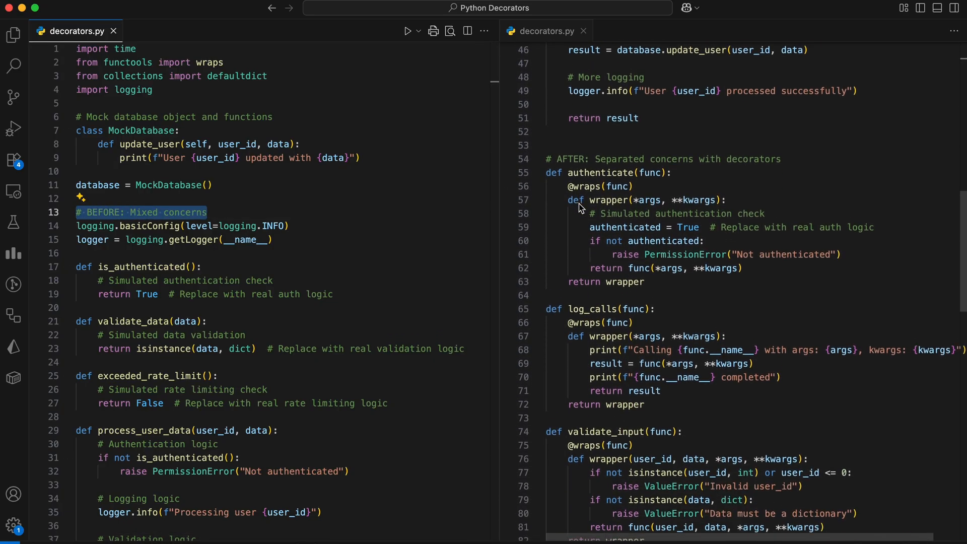
pyautogui.scroll(-3)
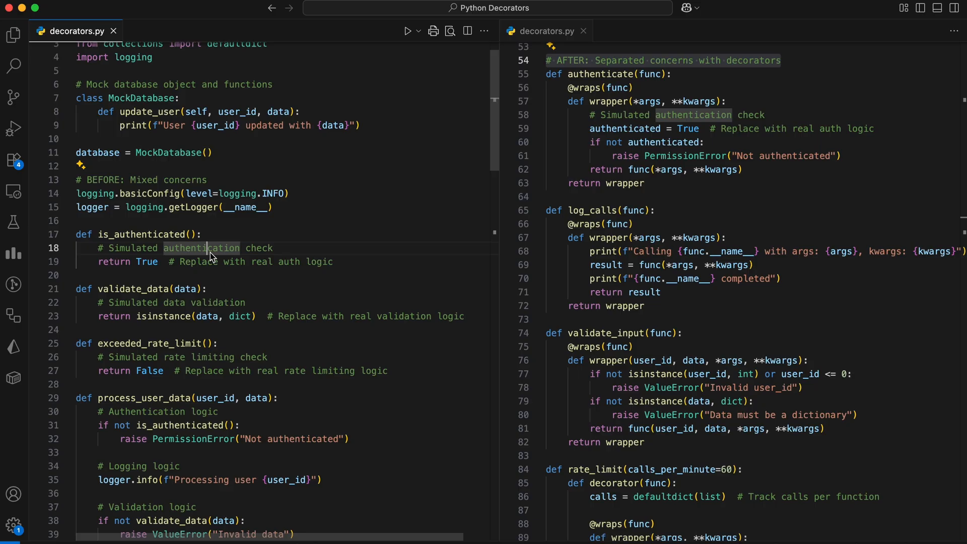
pyautogui.scroll(-3)
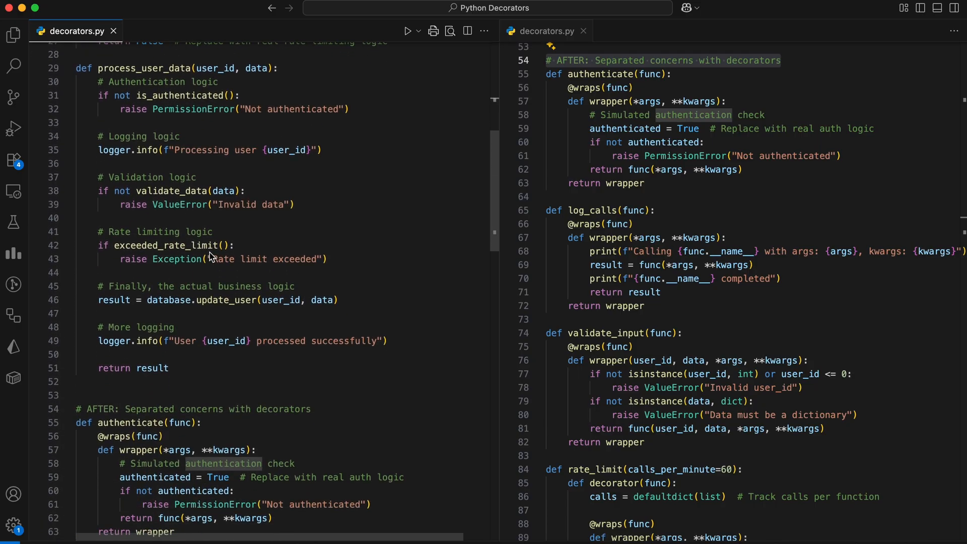
pyautogui.scroll(3)
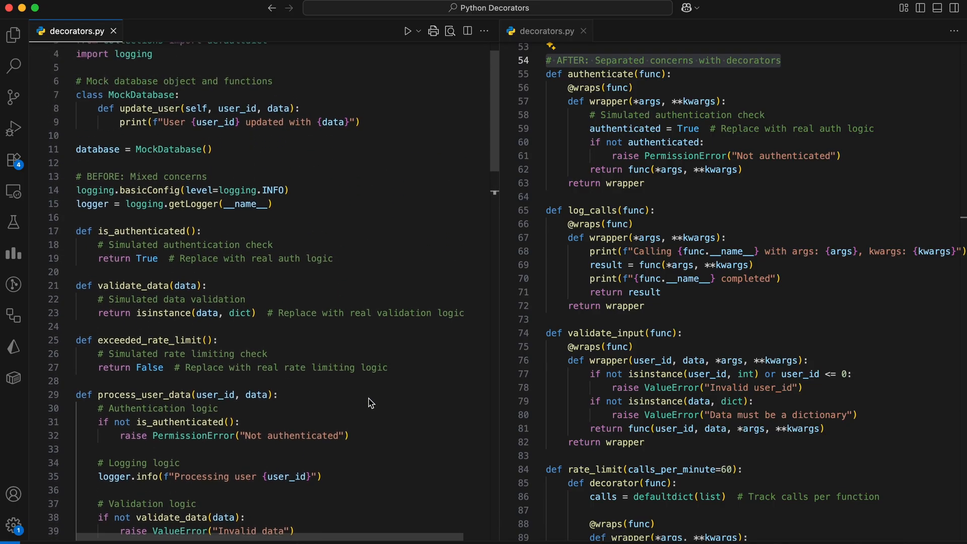
pyautogui.scroll(-3)
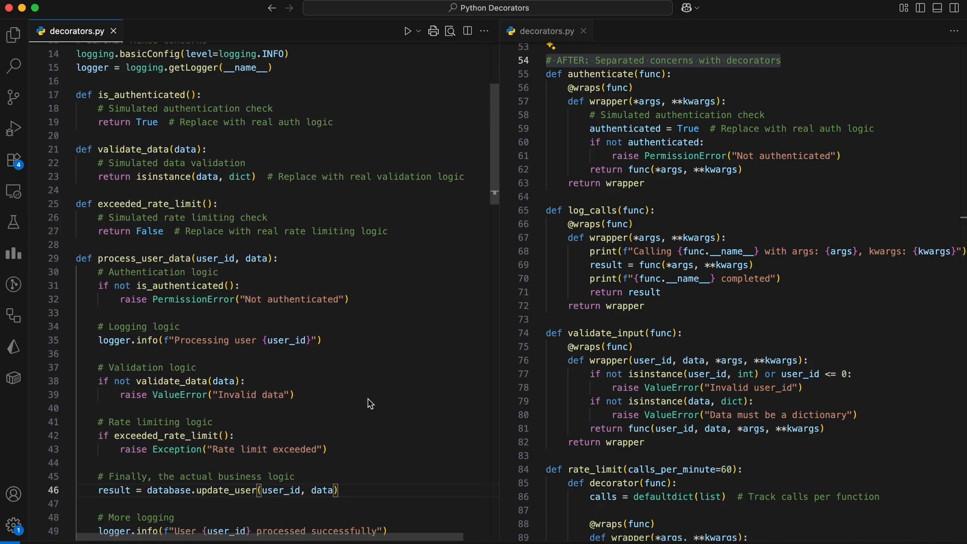
pyautogui.moveTo(163, 216)
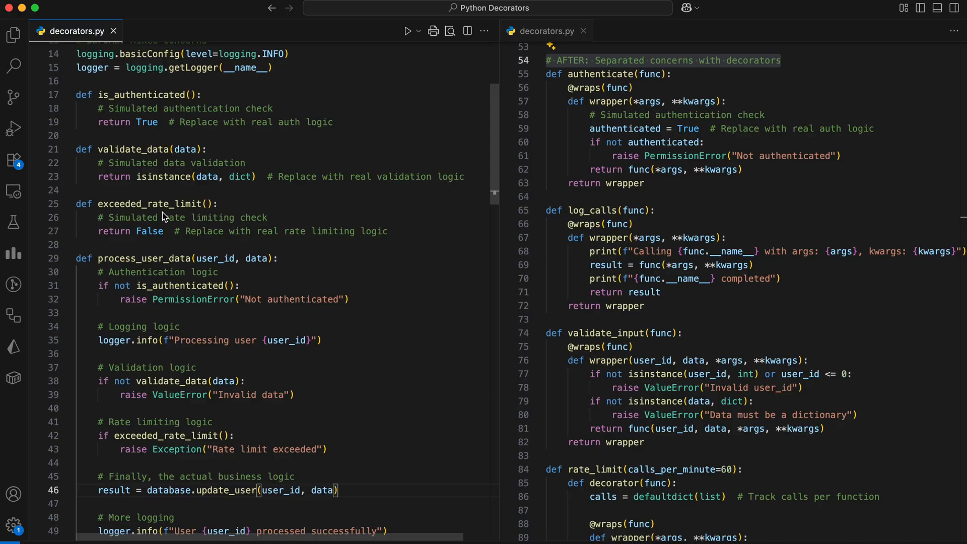
pyautogui.moveTo(395, 247)
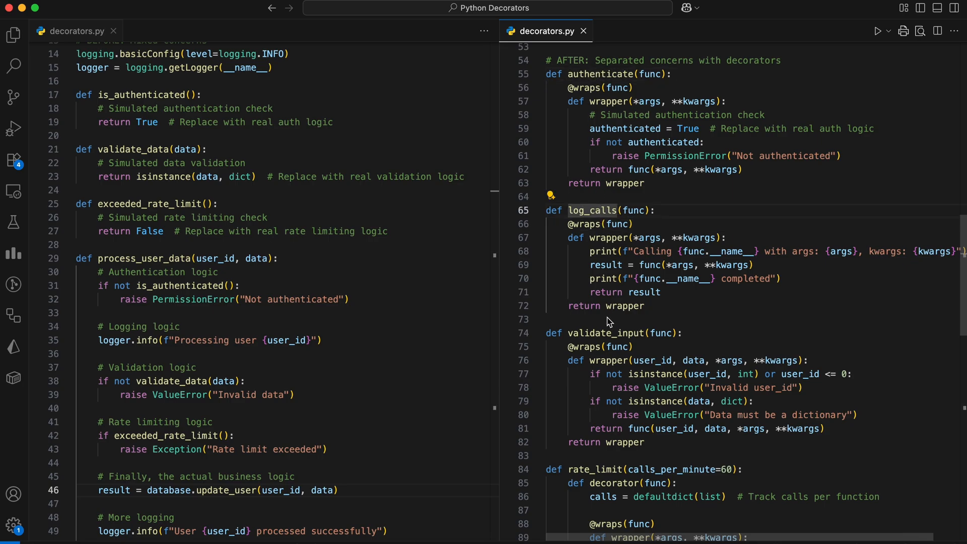
pyautogui.scroll(-3)
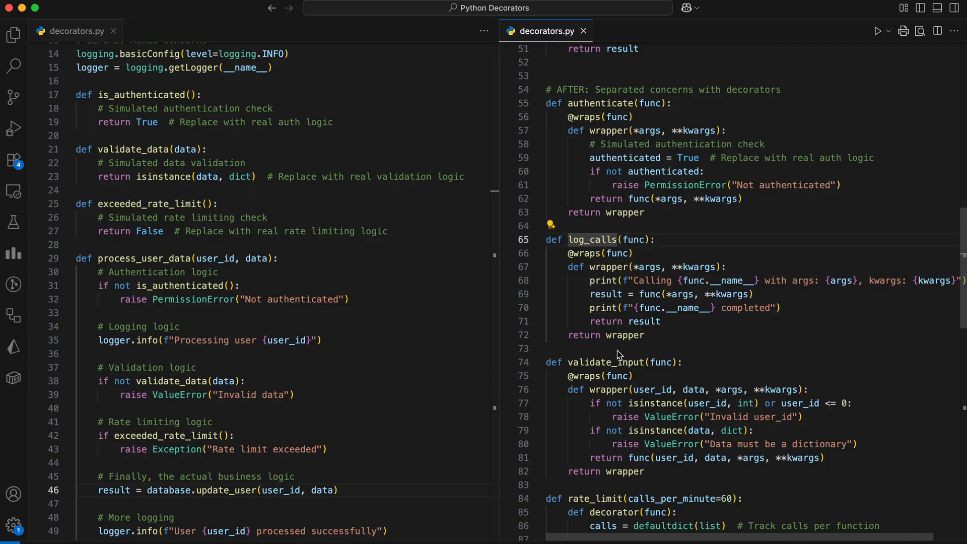
pyautogui.scroll(-3)
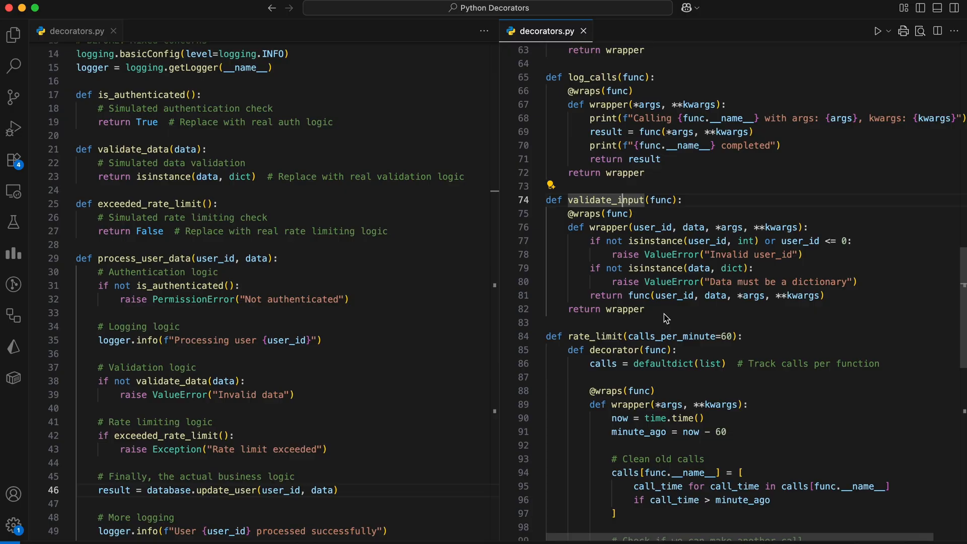
pyautogui.scroll(-3)
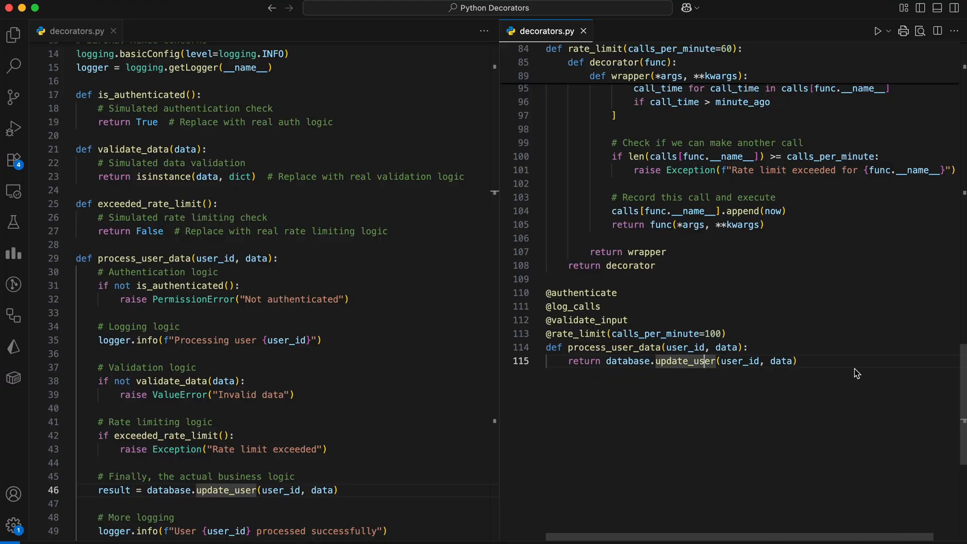
pyautogui.scroll(-3)
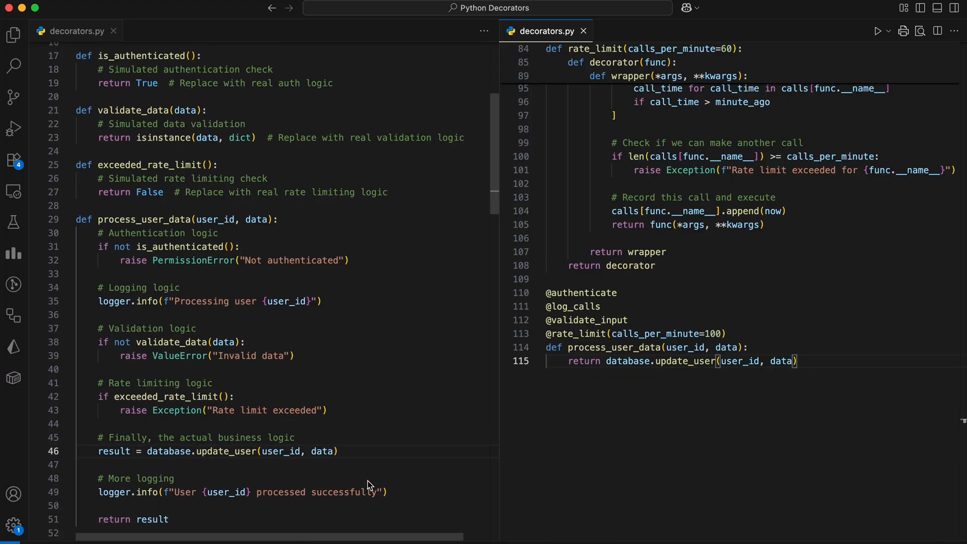
pyautogui.scroll(-3)
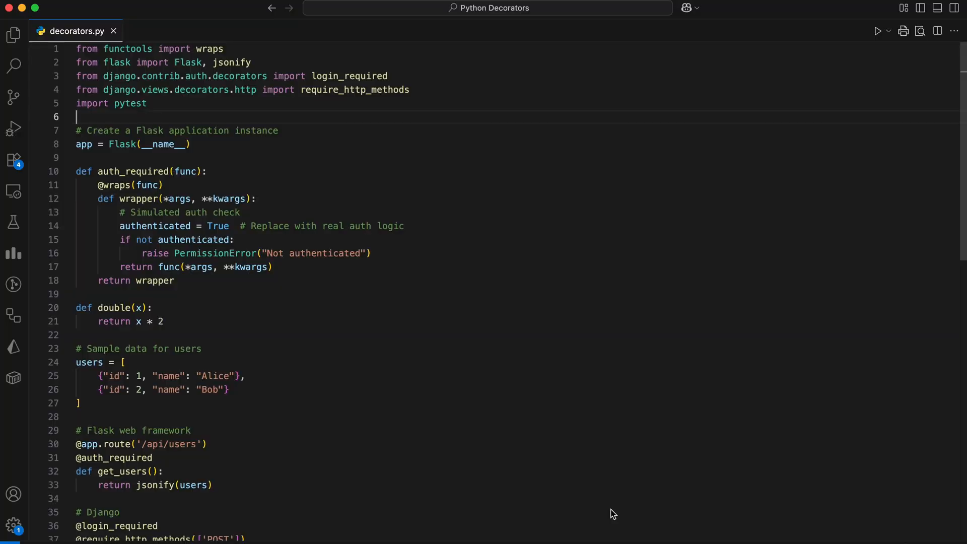
pyautogui.moveTo(519, 352)
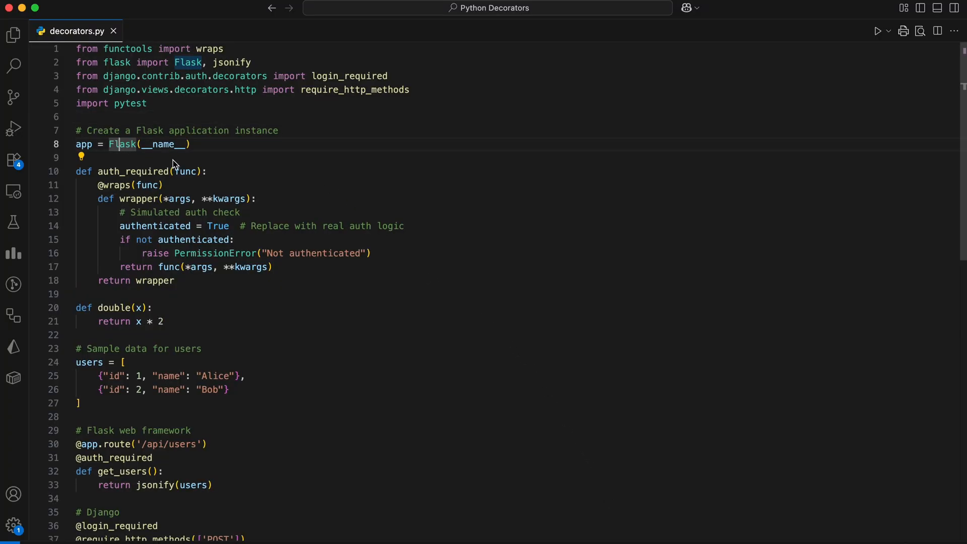
pyautogui.moveTo(310, 194)
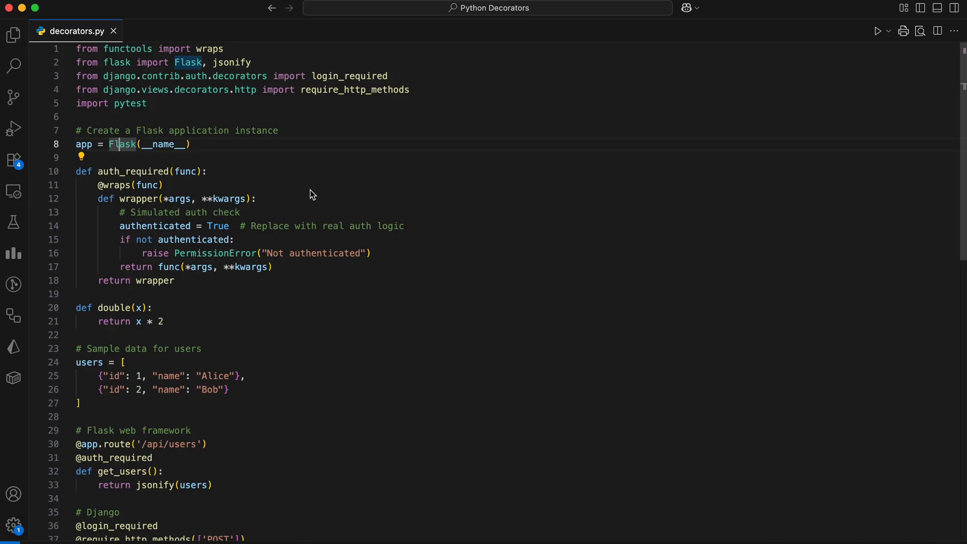
pyautogui.moveTo(87, 195)
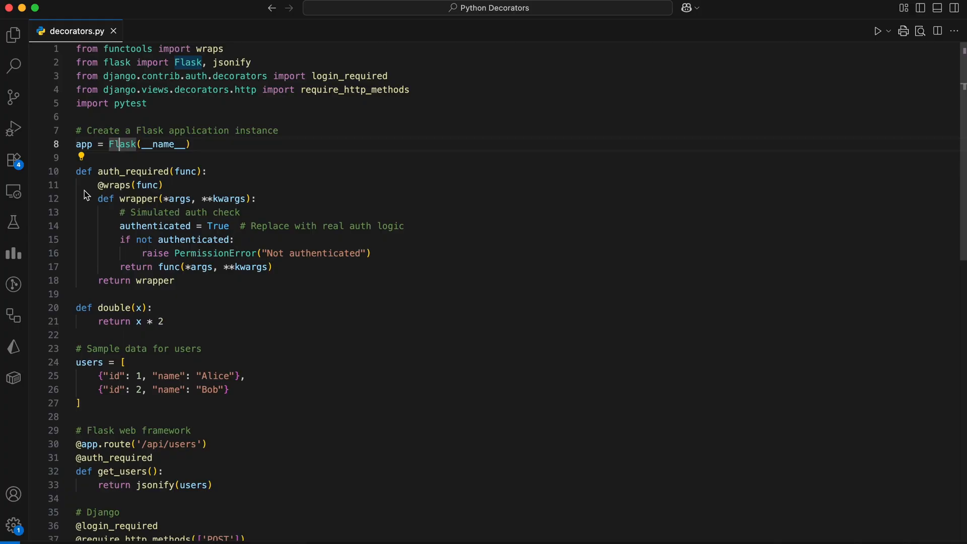
# - Scroll the framework examples, marking Django decorators on create_post and pytest parametrize
pyautogui.scroll(-3)
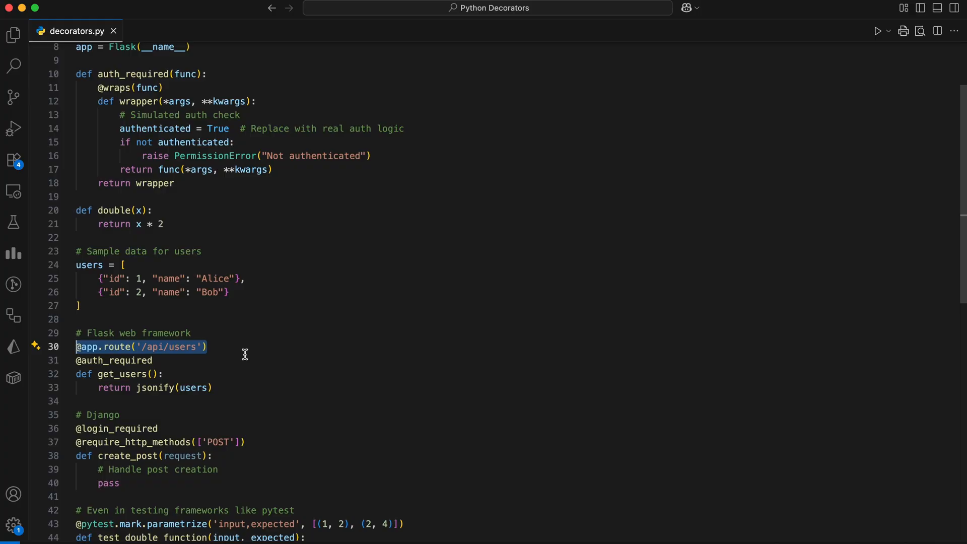
pyautogui.scroll(-3)
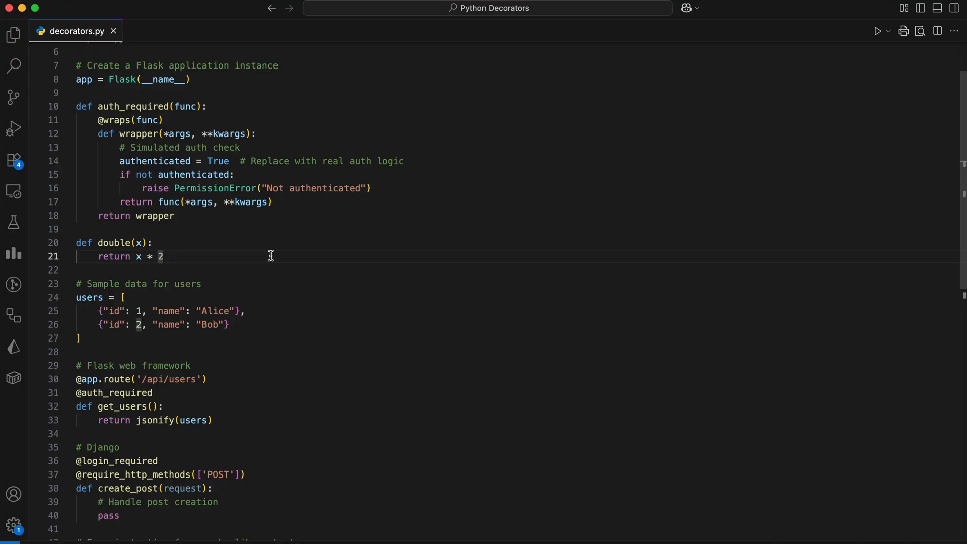
pyautogui.scroll(-3)
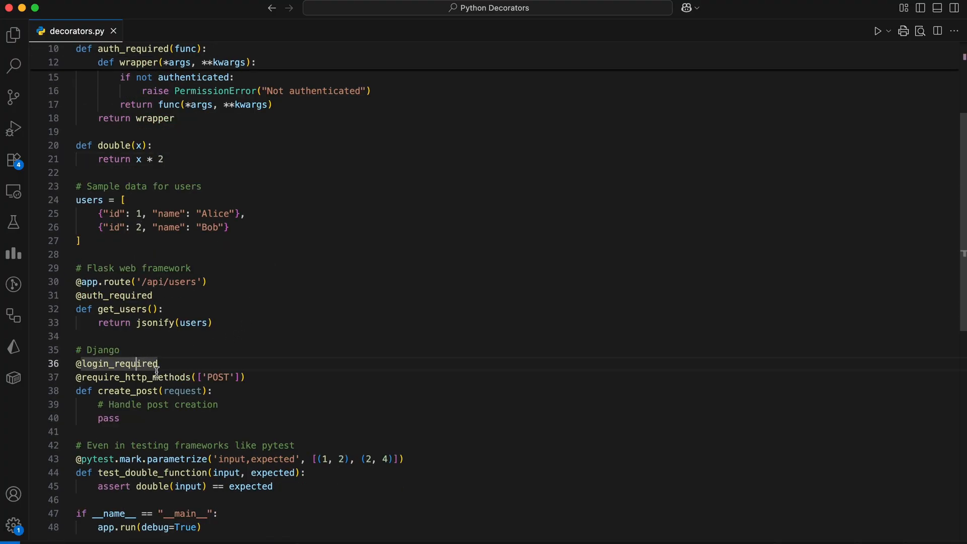
pyautogui.moveTo(75, 364); pyautogui.dragTo(245, 376)
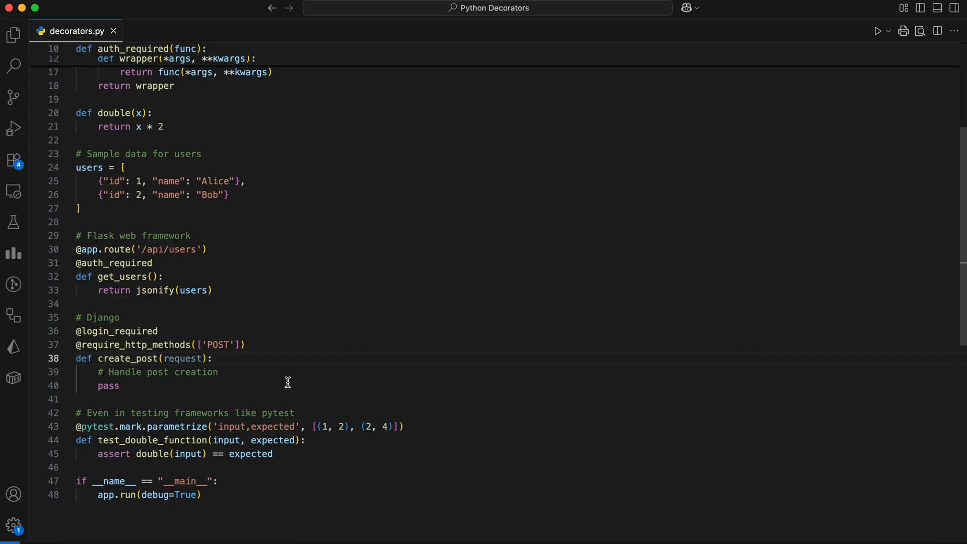
pyautogui.moveTo(283, 396)
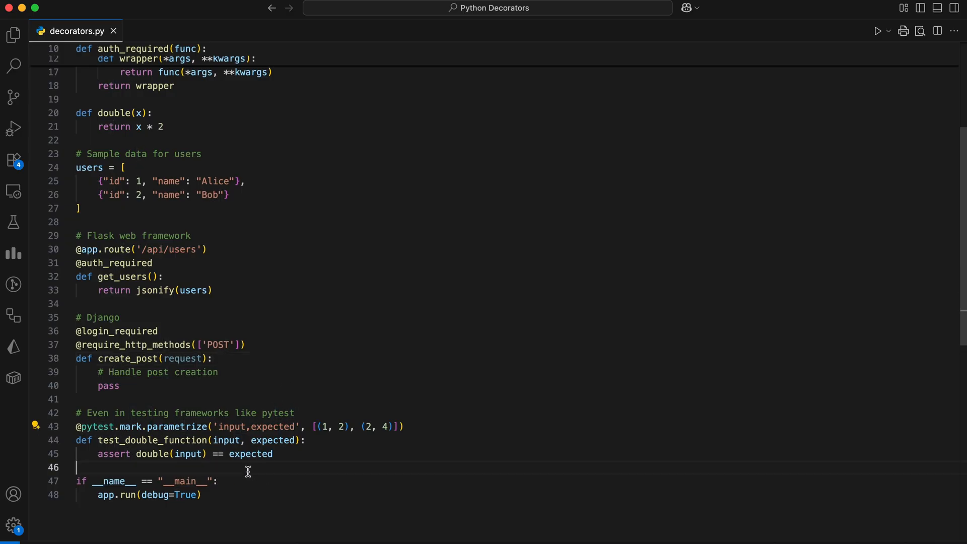
pyautogui.doubleClick(178, 426)
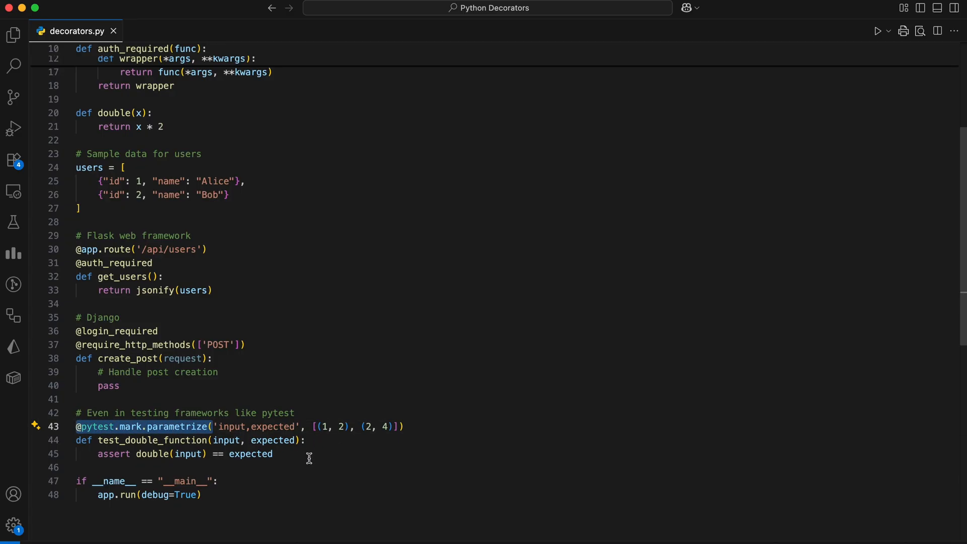
pyautogui.moveTo(300, 441)
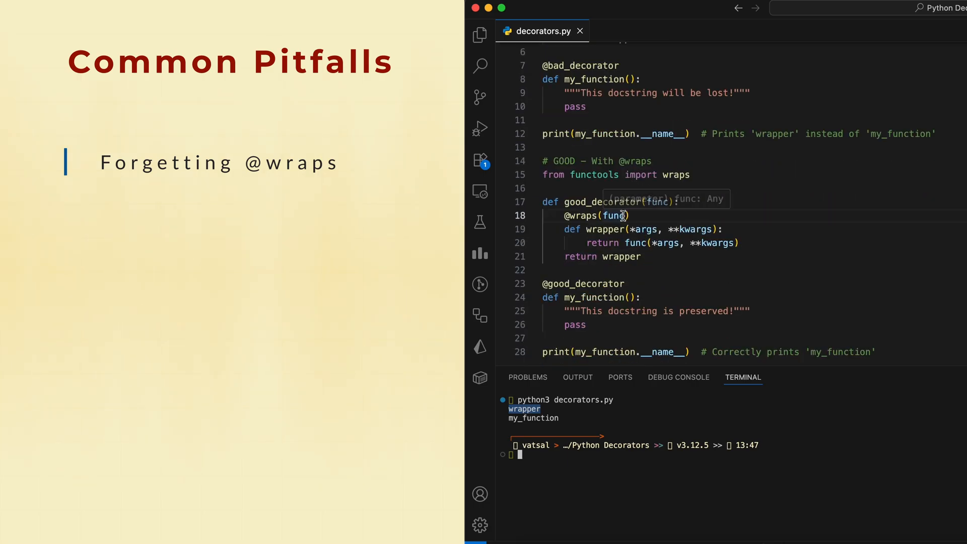
pyautogui.scroll(-3)
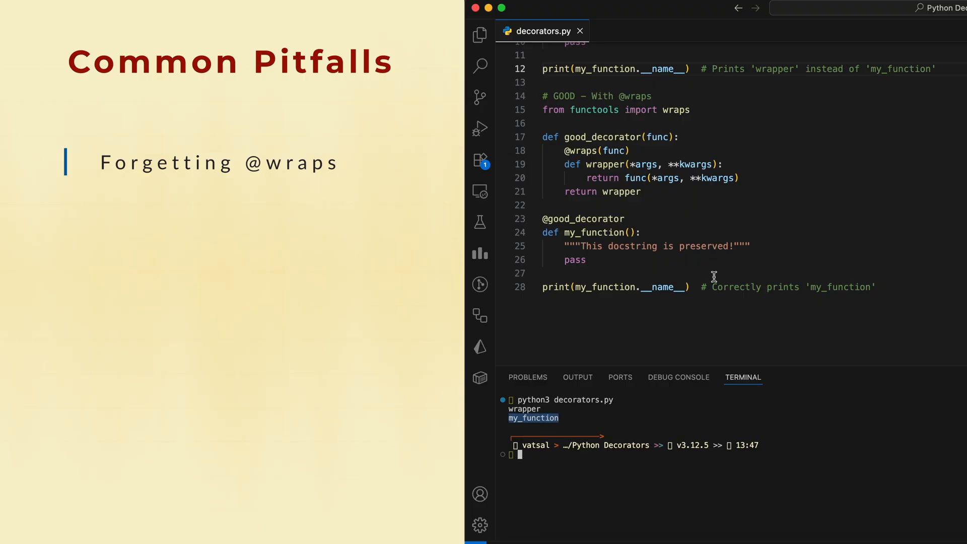
pyautogui.moveTo(907, 284)
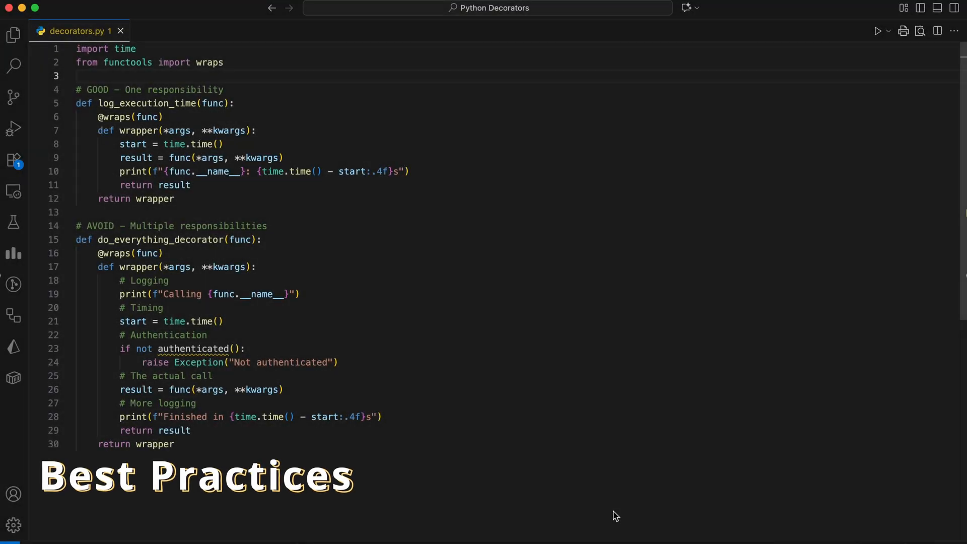
pyautogui.moveTo(599, 420)
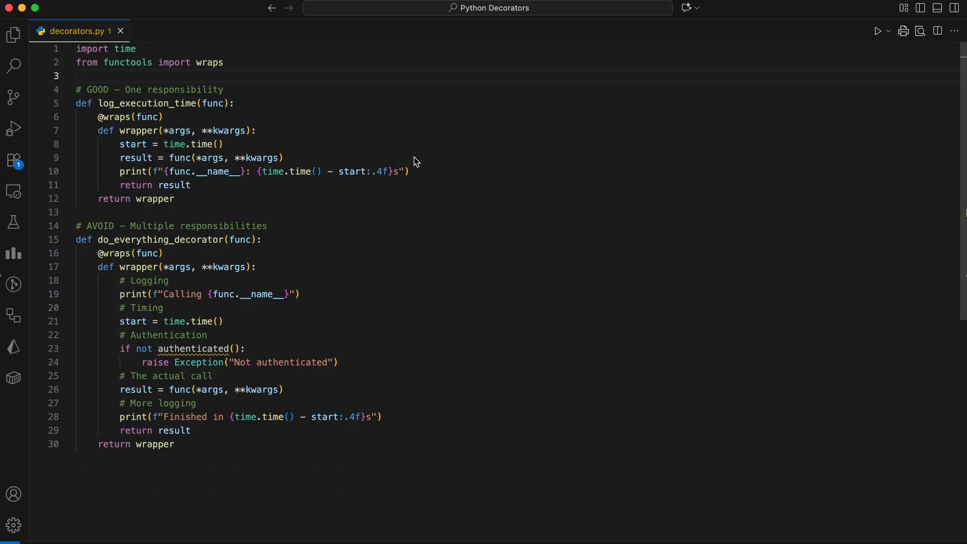
pyautogui.moveTo(170, 97)
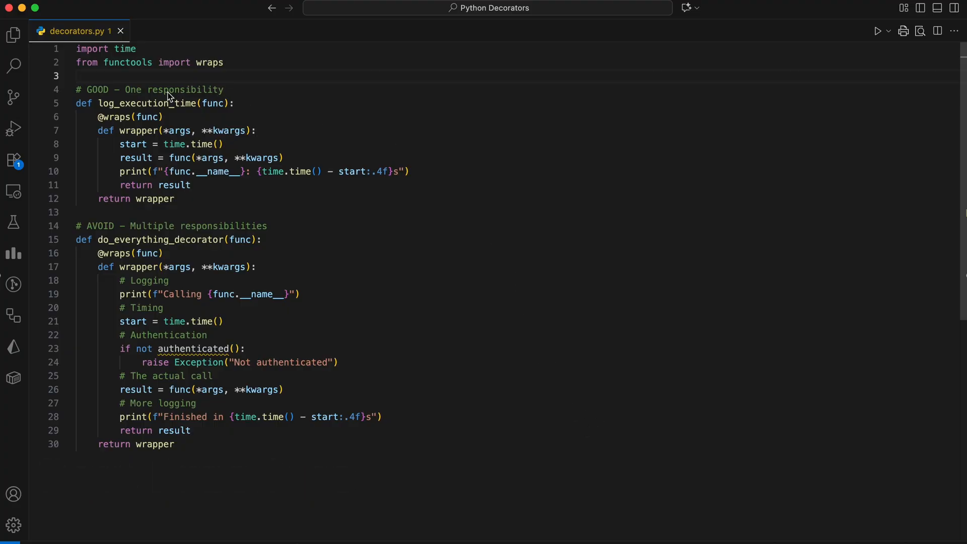
# - Select log_execution_time and its Finished print, then the do_everything wrapper body
pyautogui.doubleClick(159, 239)
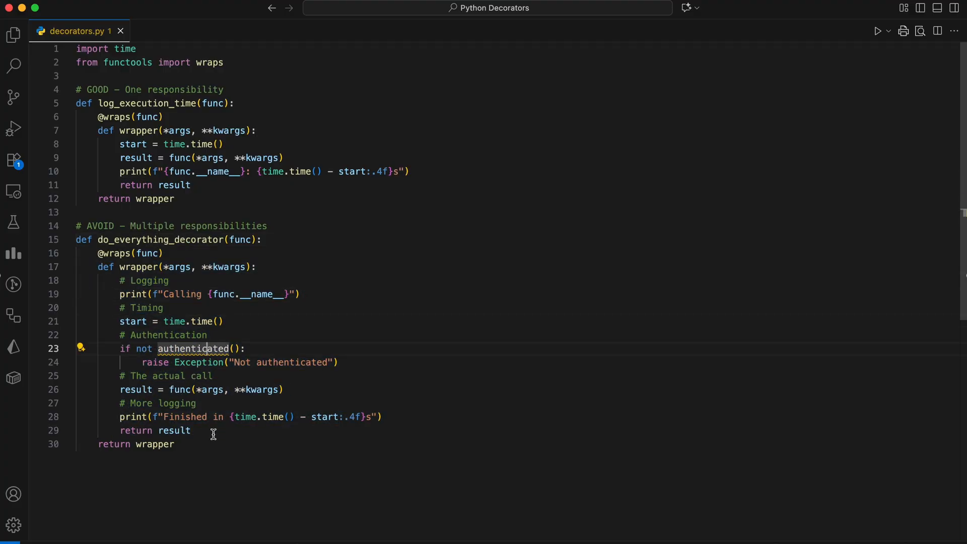
pyautogui.click(383, 417)
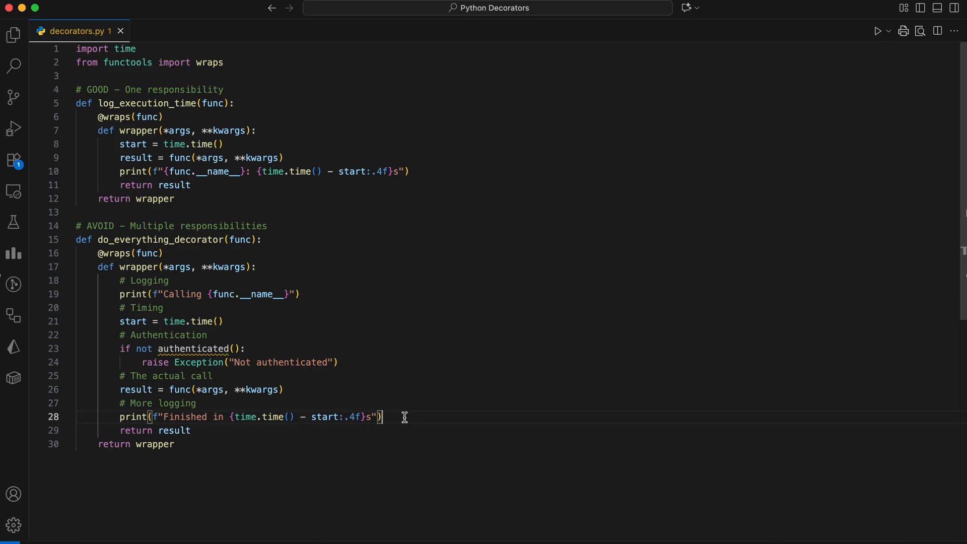
pyautogui.moveTo(371, 379)
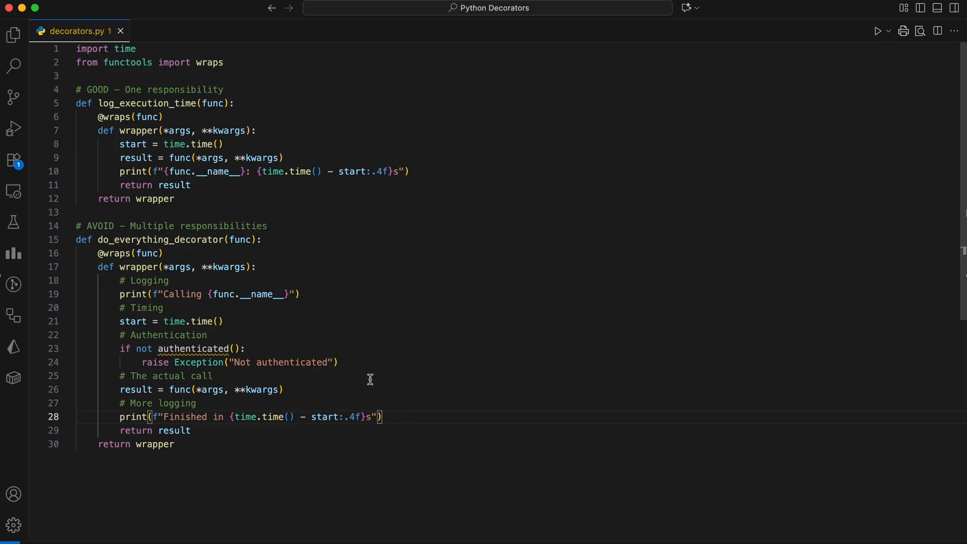
pyautogui.moveTo(97, 267); pyautogui.dragTo(192, 430)
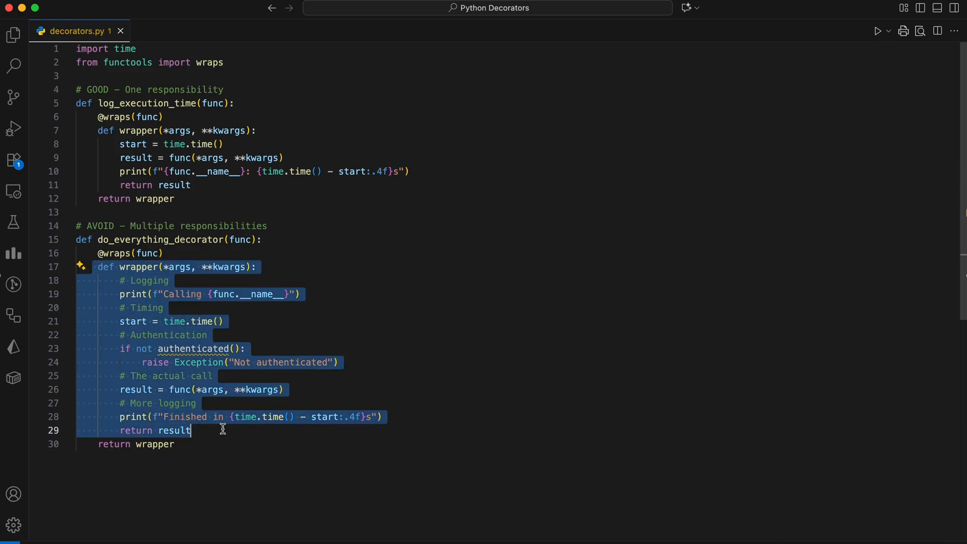
pyautogui.click(270, 355)
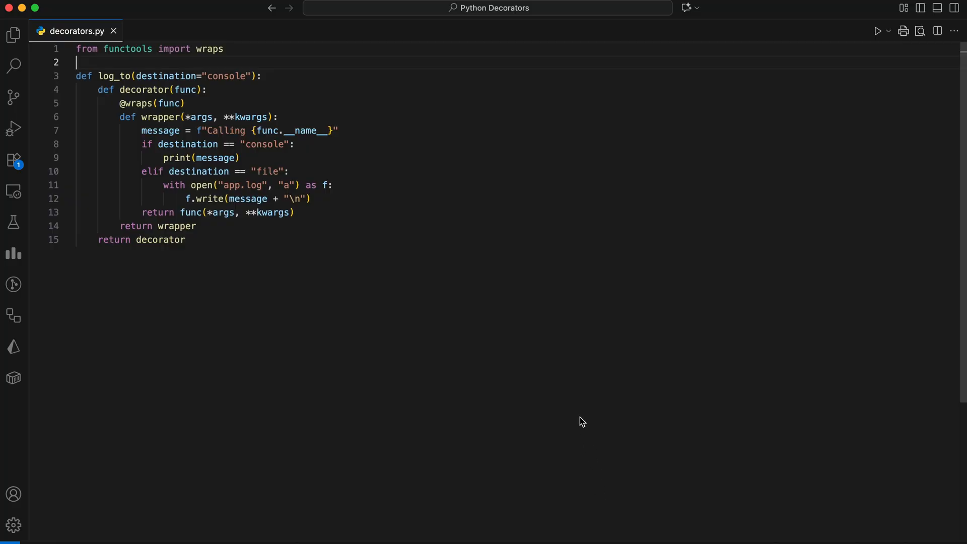
pyautogui.moveTo(243, 93)
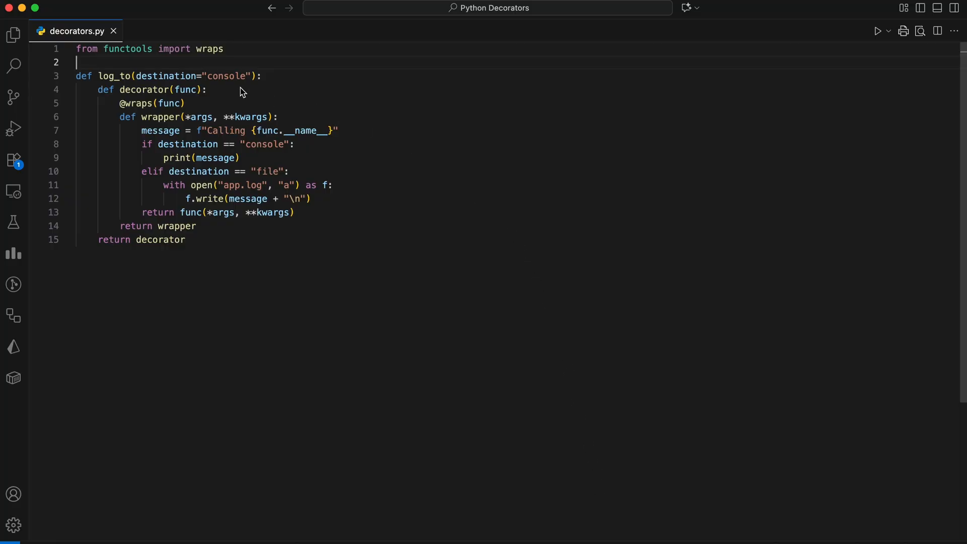
# - Select the 'console' default and the destination parameter of log_to
pyautogui.doubleClick(227, 76)
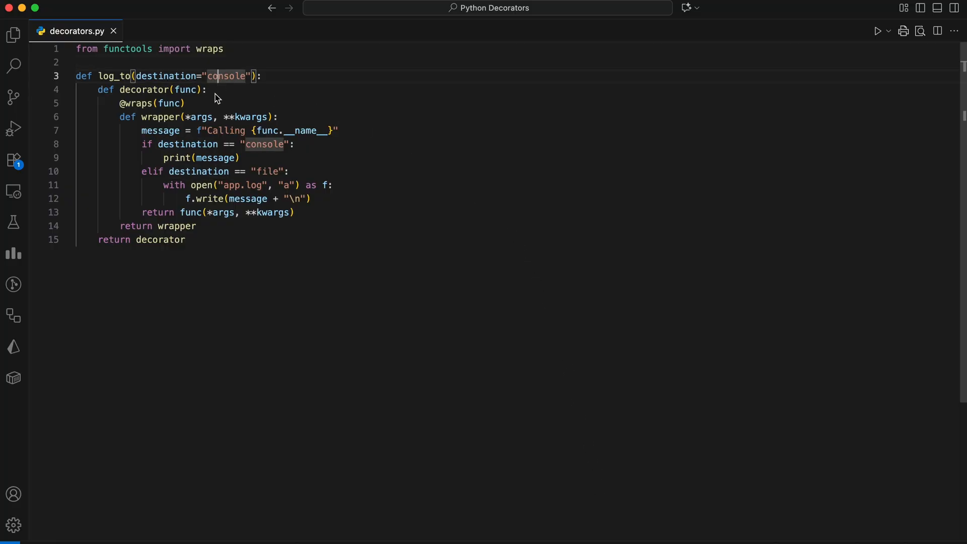
pyautogui.moveTo(141, 130); pyautogui.dragTo(194, 199)
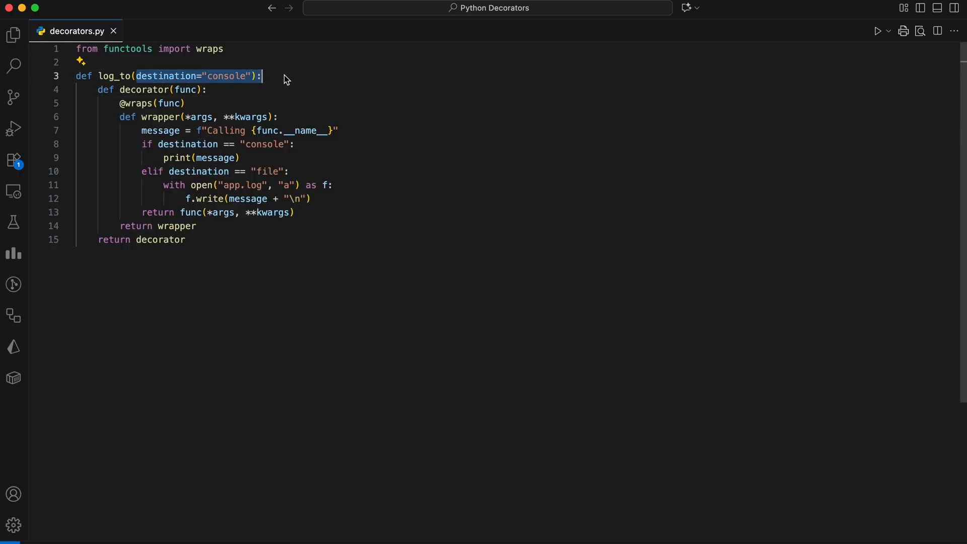
pyautogui.click(237, 96)
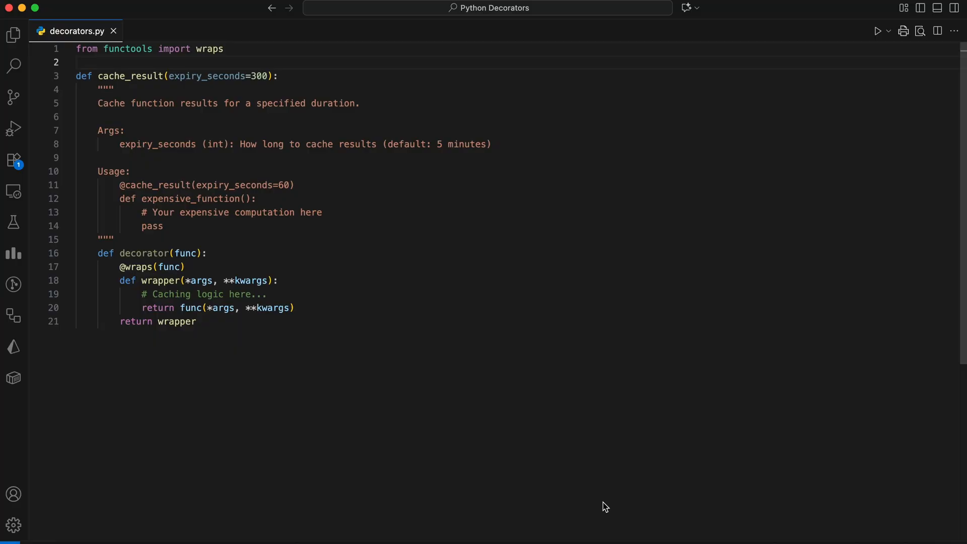
pyautogui.moveTo(400, 292)
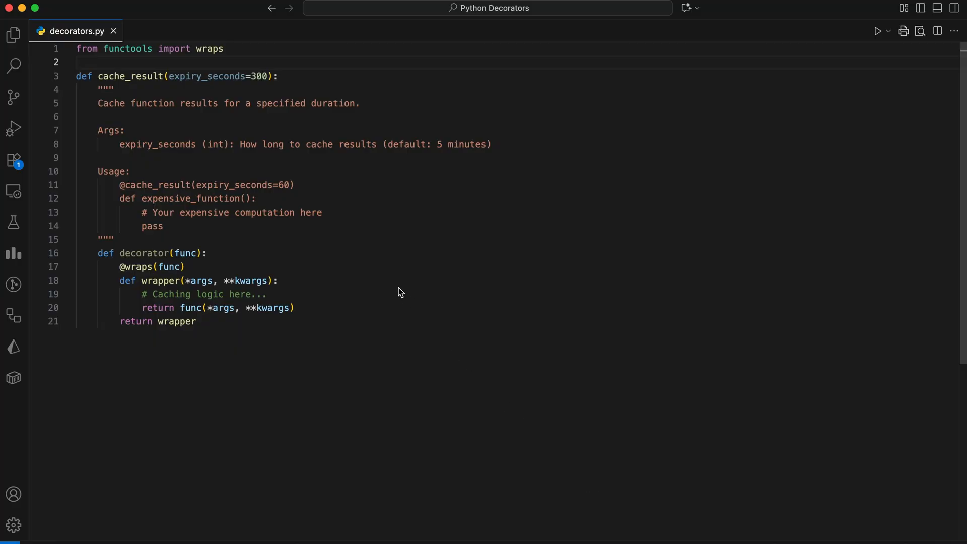
pyautogui.moveTo(307, 244)
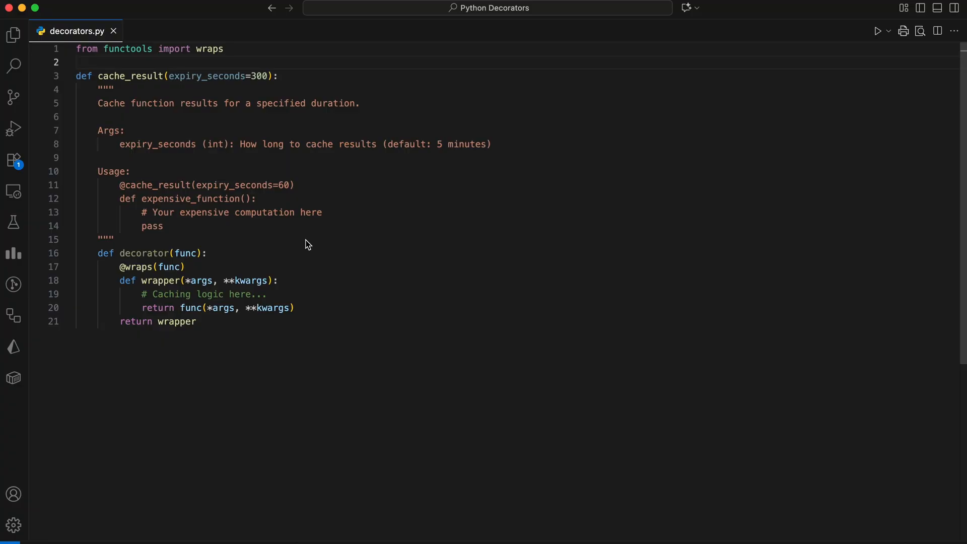
pyautogui.moveTo(153, 225)
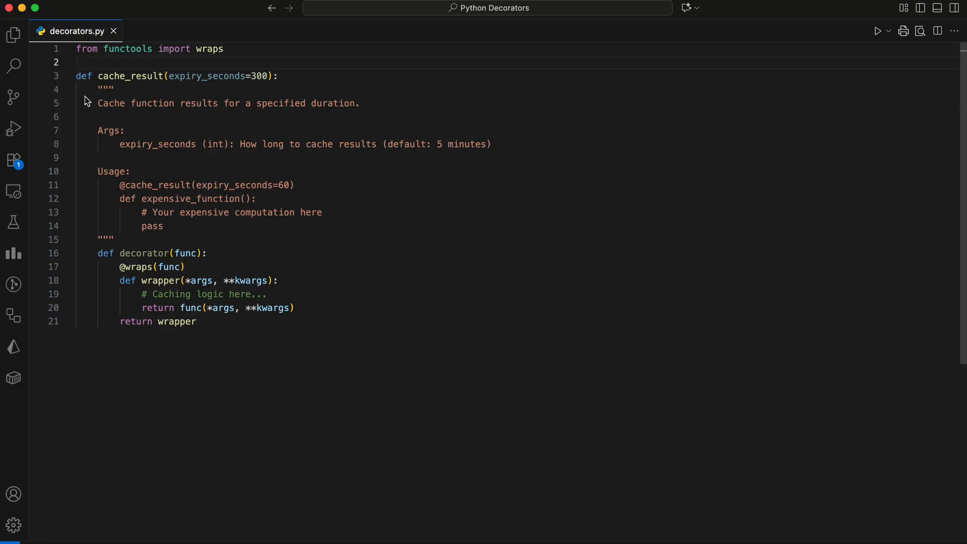
# - Select a word in the cache_result(expiry_seconds=300) example
pyautogui.doubleClick(209, 76)
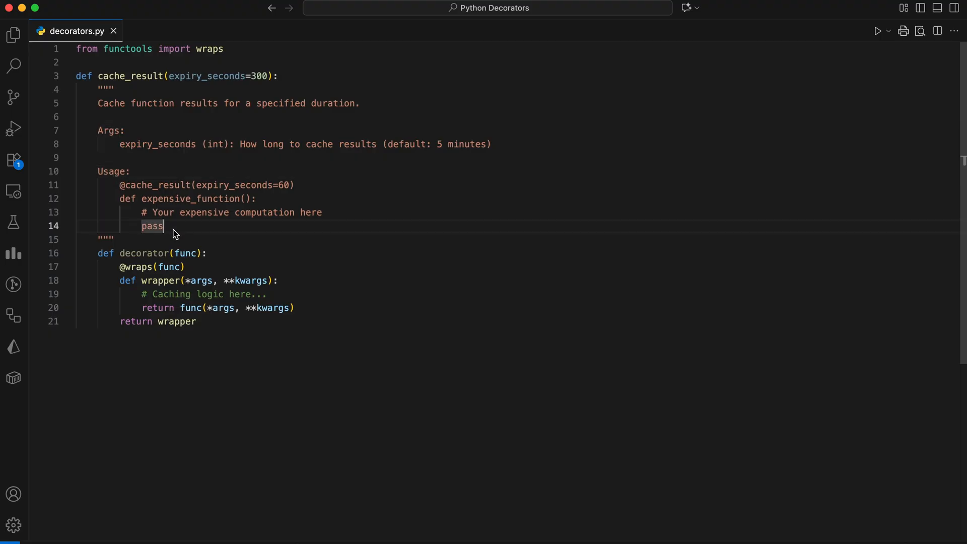
pyautogui.moveTo(368, 296)
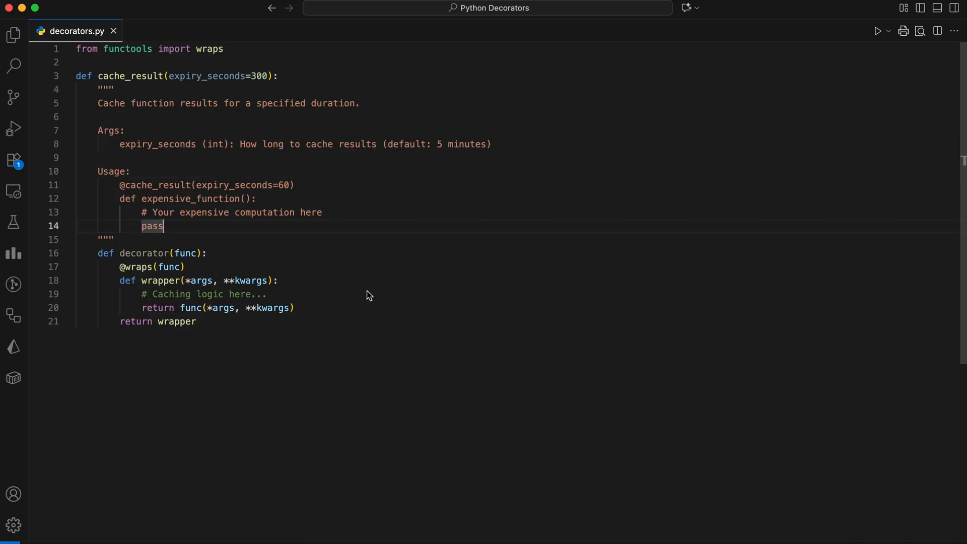